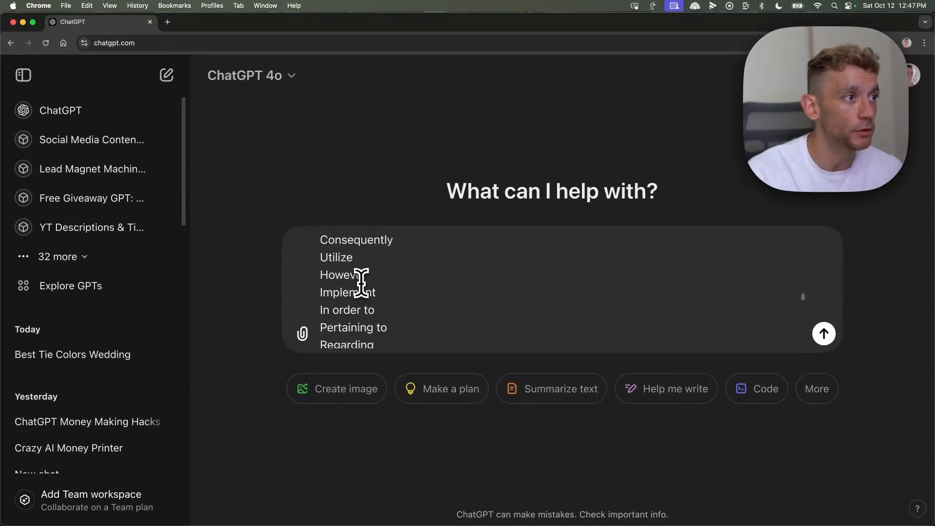
- Append 'Elevate' to the prompt draft's list of negative AI words to avoid
scroll("down", 3)
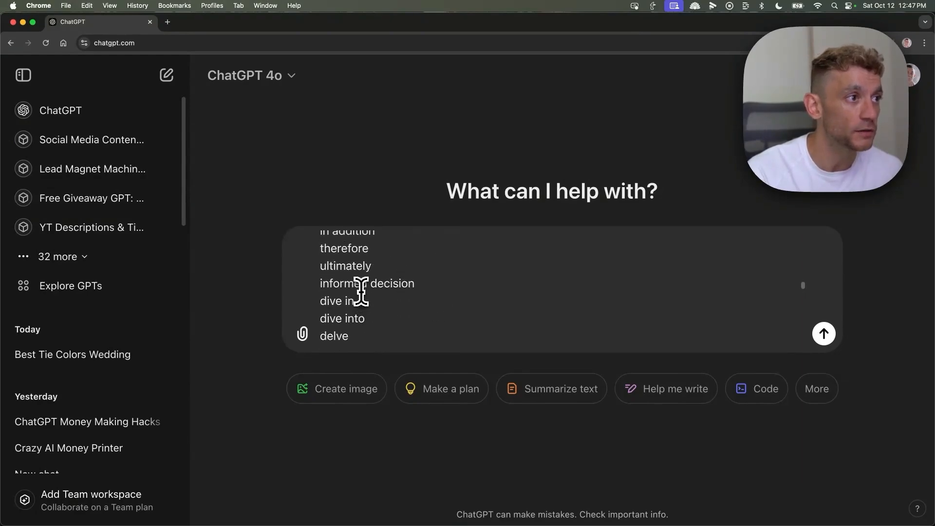
scroll("up", 3)
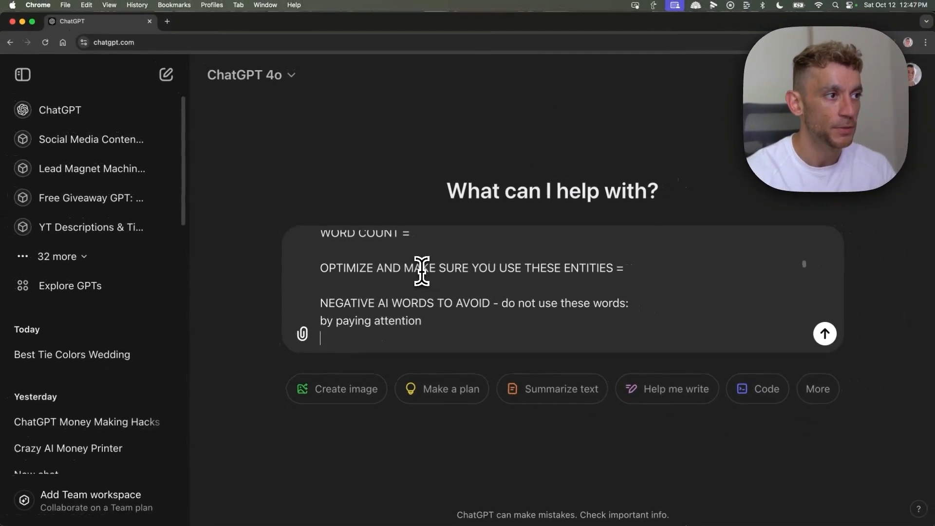
type("Elevate")
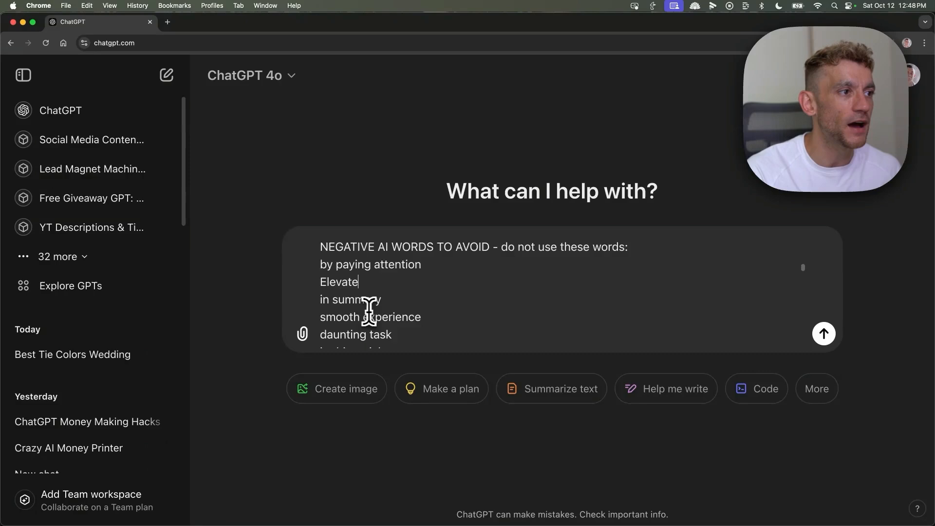
scroll("down", 3)
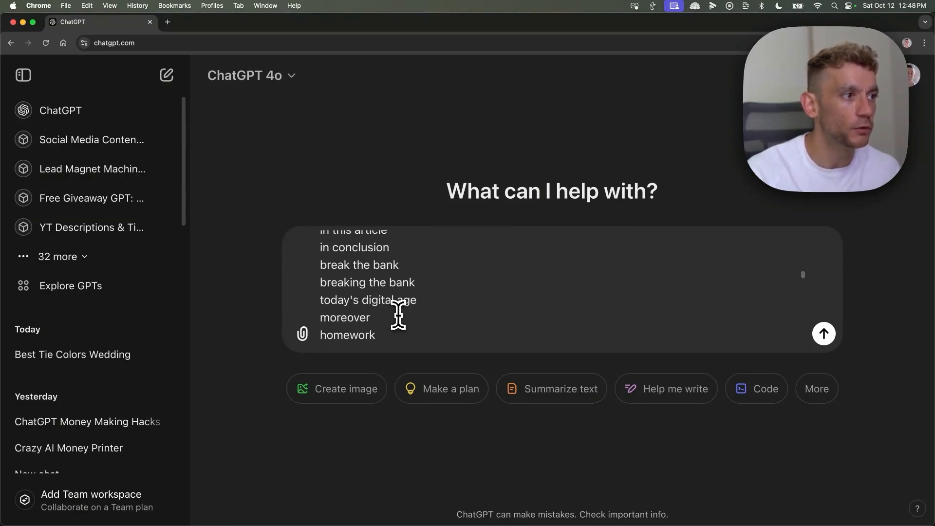
scroll("up", 3)
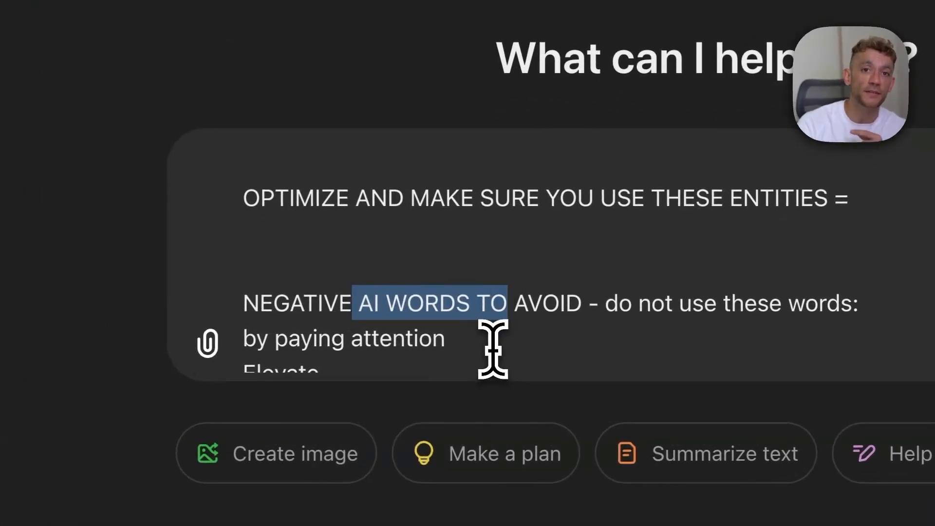
mouse_move(492, 263)
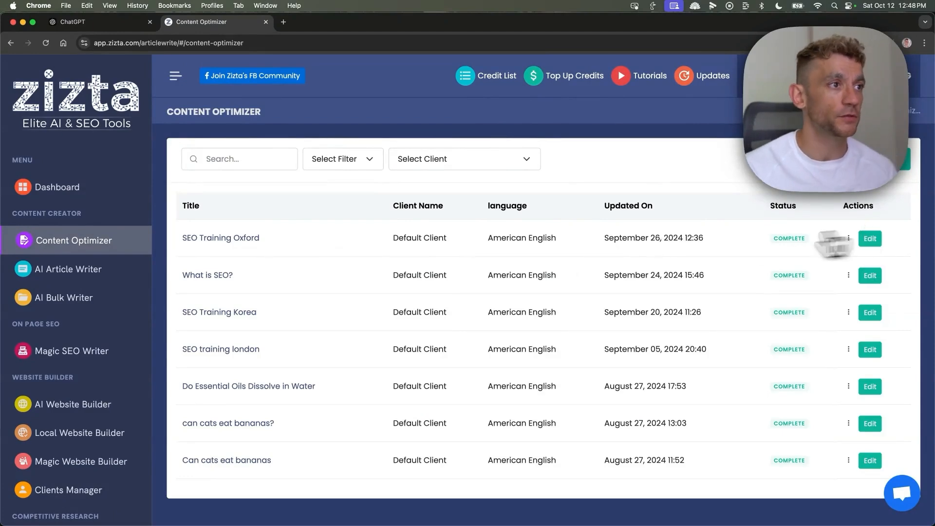
mouse_move(241, 262)
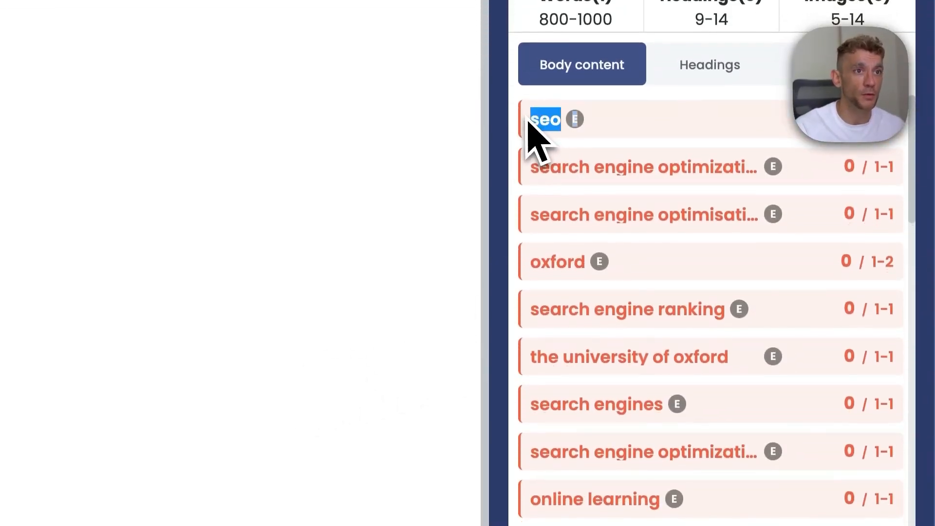
- Scroll through Zizta's body content entity list for the SEO Training Oxford article
scroll("down", 3)
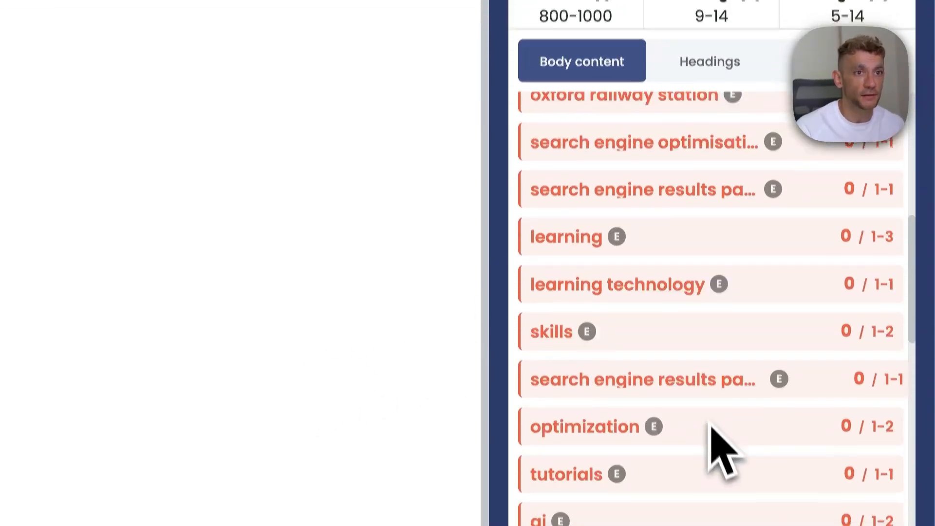
scroll("down", 3)
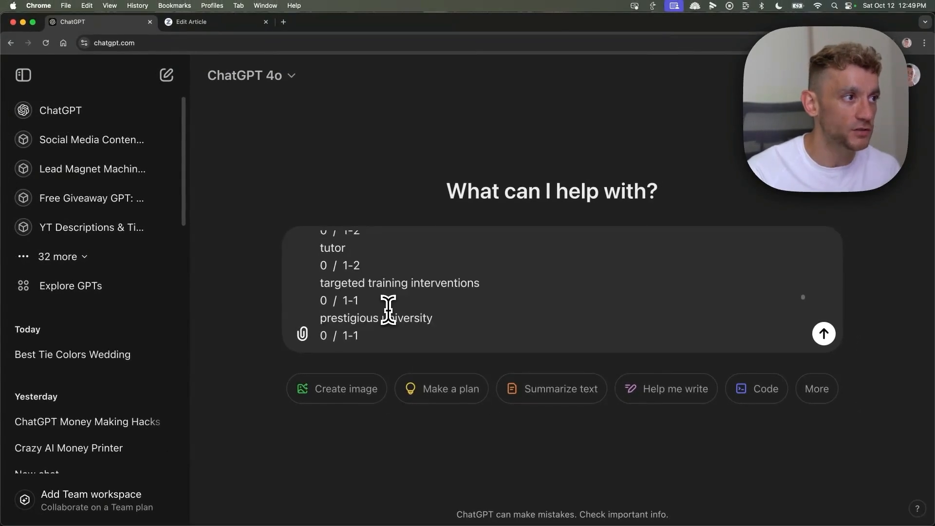
- Set WORD COUNT to 1000 words in the prompt alongside the pasted entity terms
scroll("up", 3)
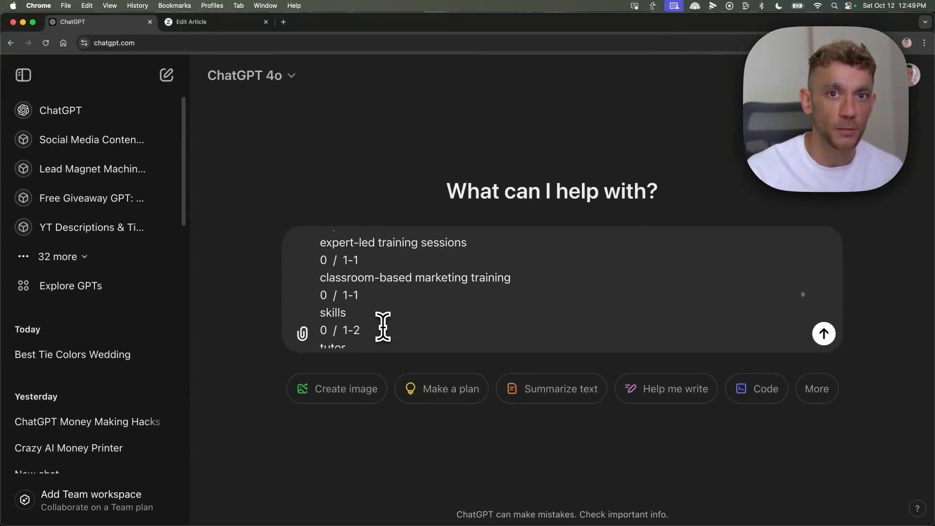
scroll("up", 3)
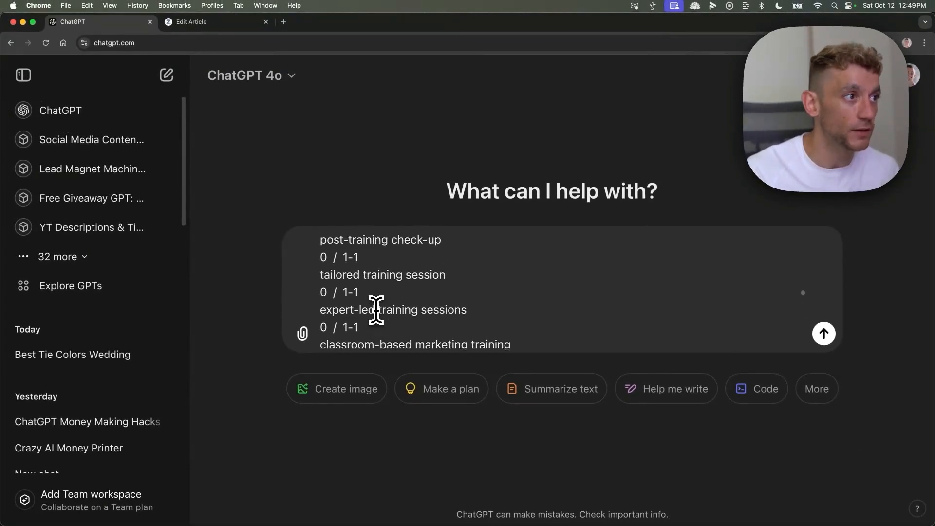
scroll("down", 3)
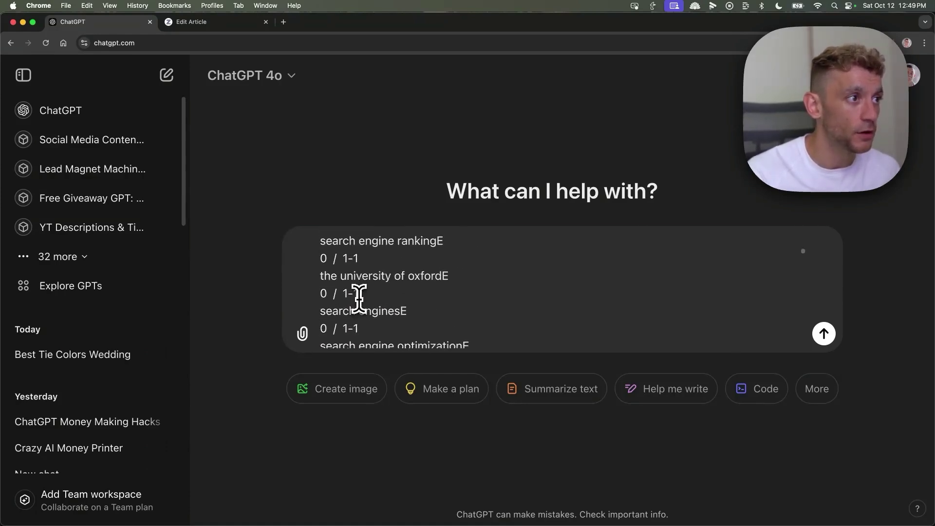
left_click(191, 22)
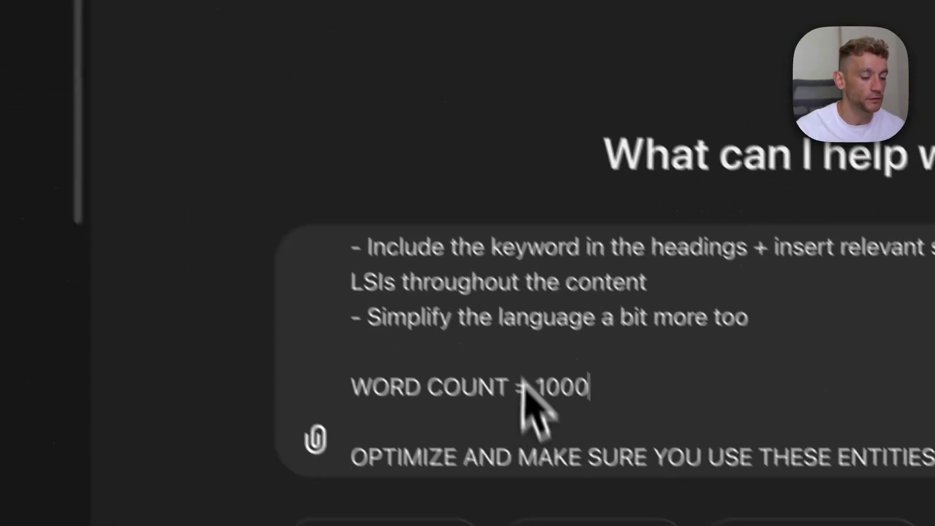
type("words")
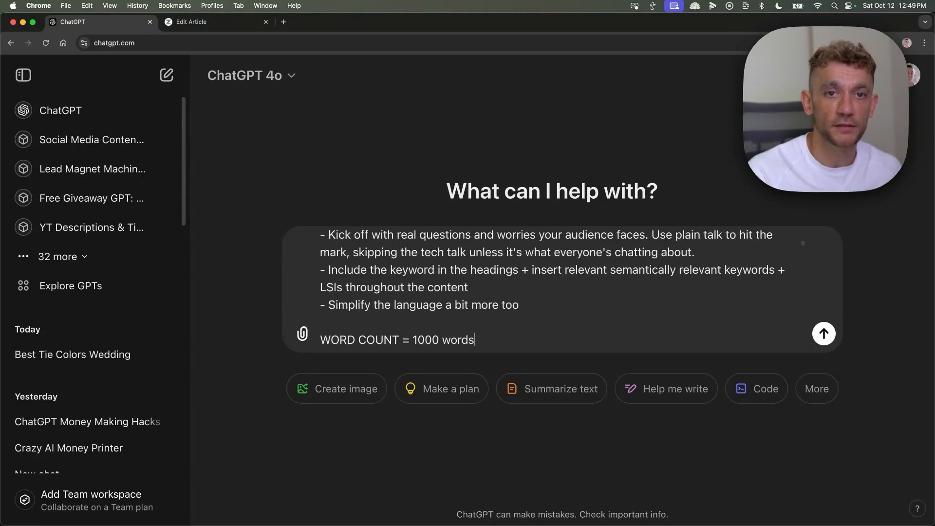
mouse_move(406, 220)
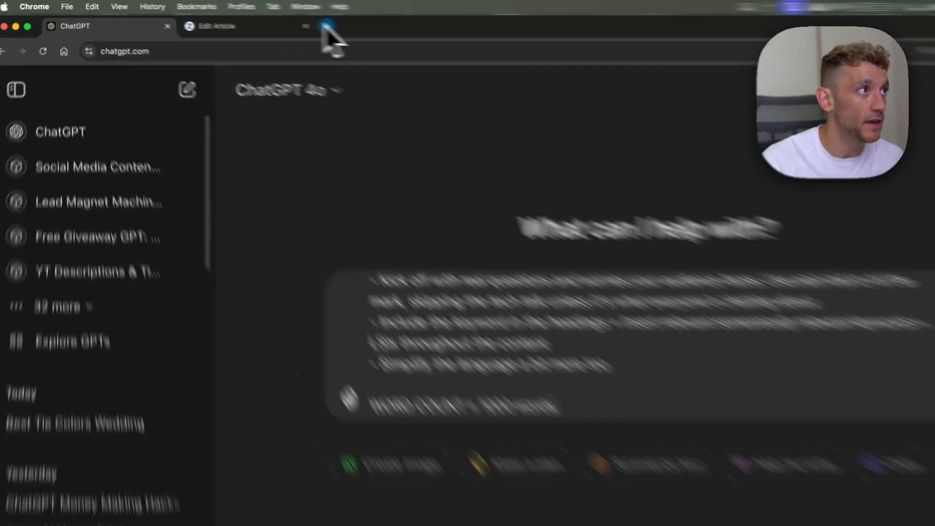
- Copy all XML sitemap URLs from a new tab into the doc's internal links section
left_click(238, 25)
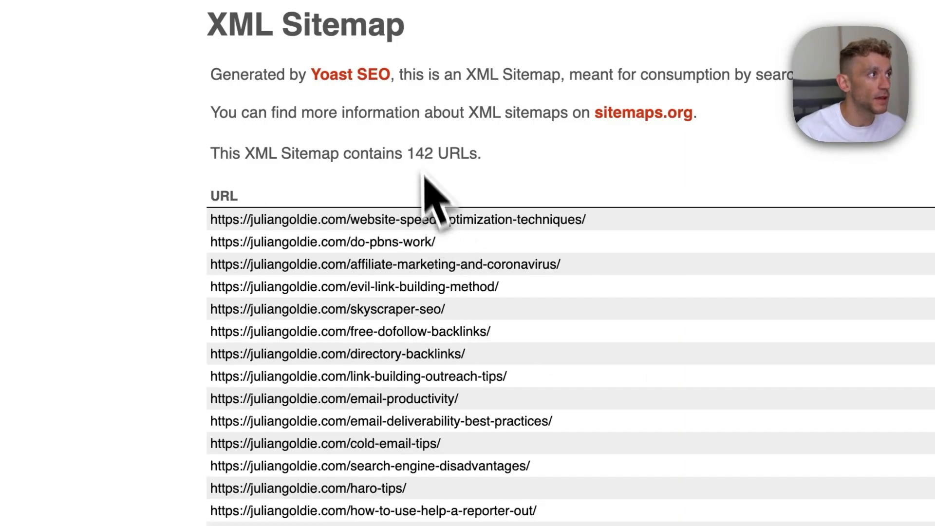
scroll("down", 3)
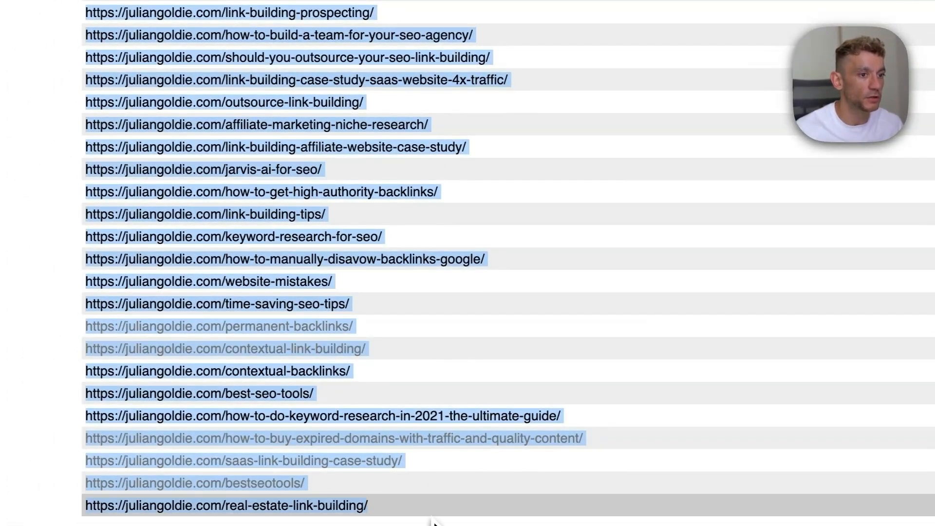
scroll("up", 3)
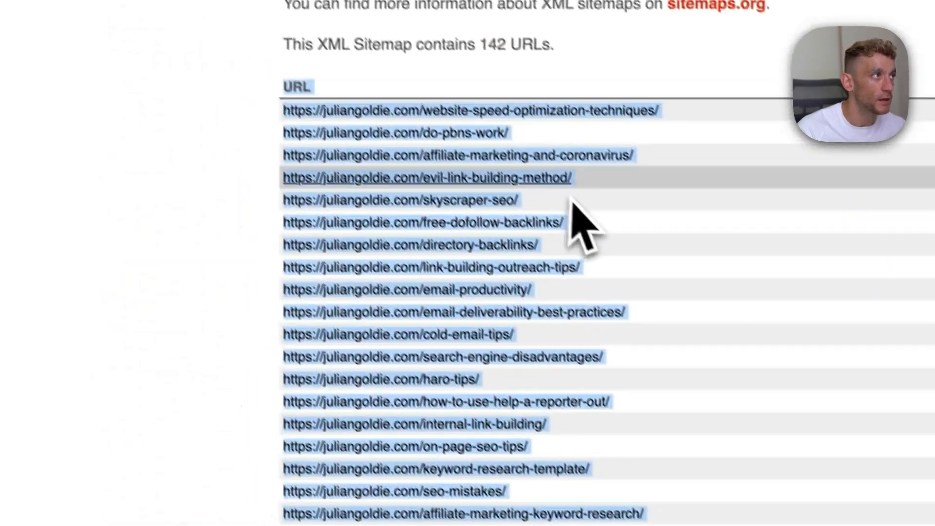
left_click(95, 18)
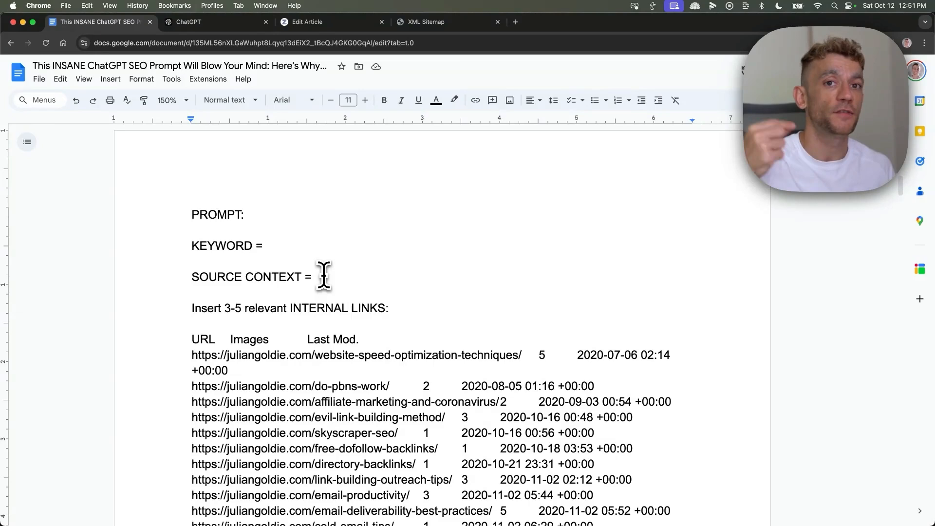
mouse_move(151, 317)
type(" SEO Training")
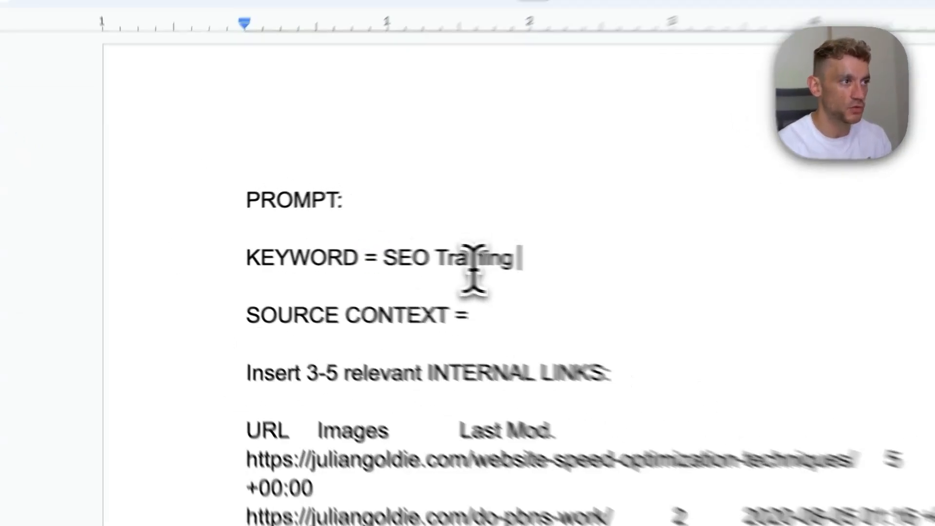
- Set KEYWORD to 'SEO Training Oxford' and write a source context promoting Julian Goldie's SEO Elite Circle
type("Oxford")
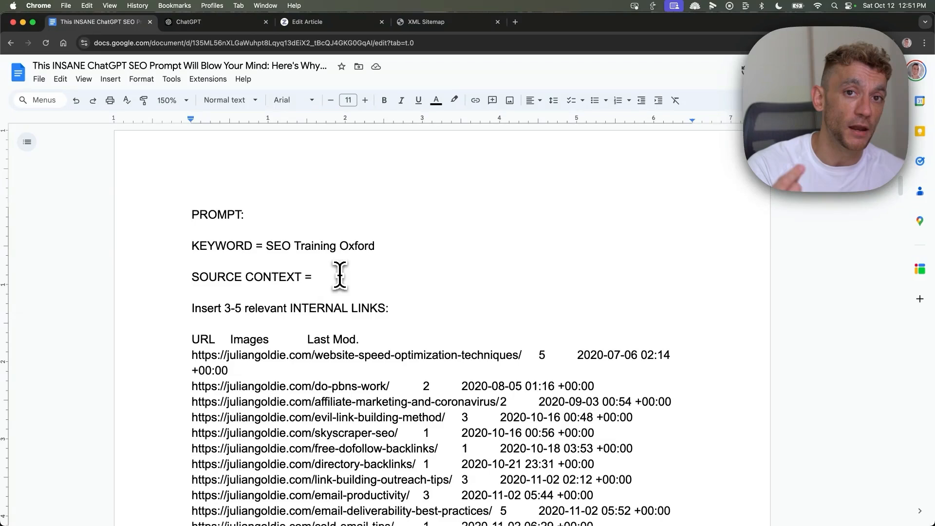
type("Sell")
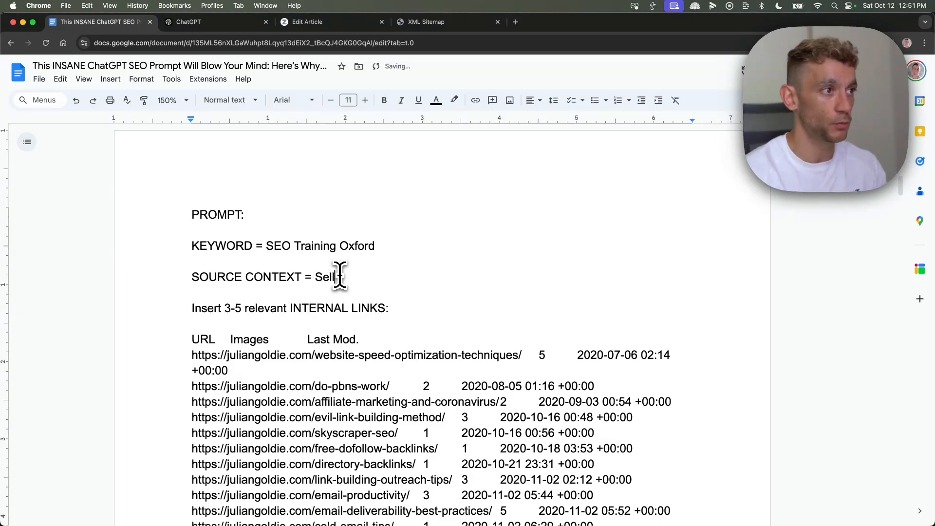
type("Promote t")
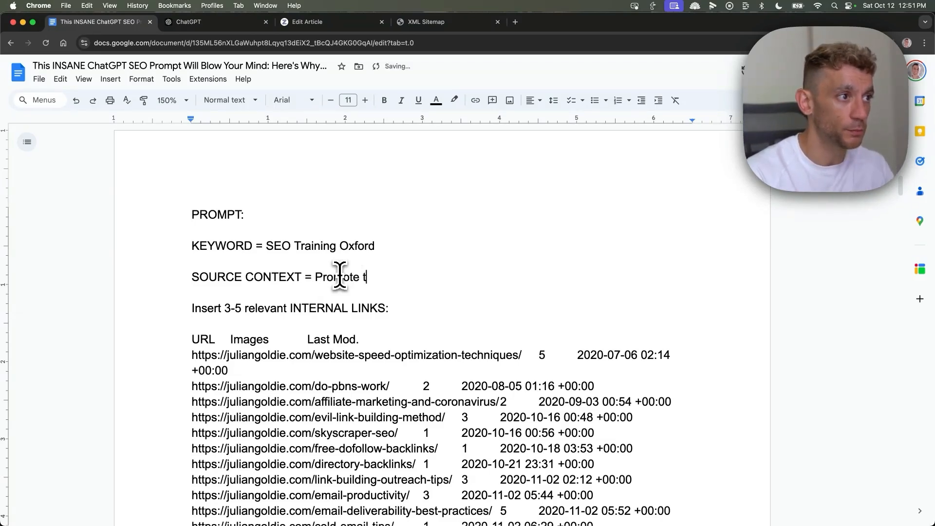
type("he SEO Elite Circle b")
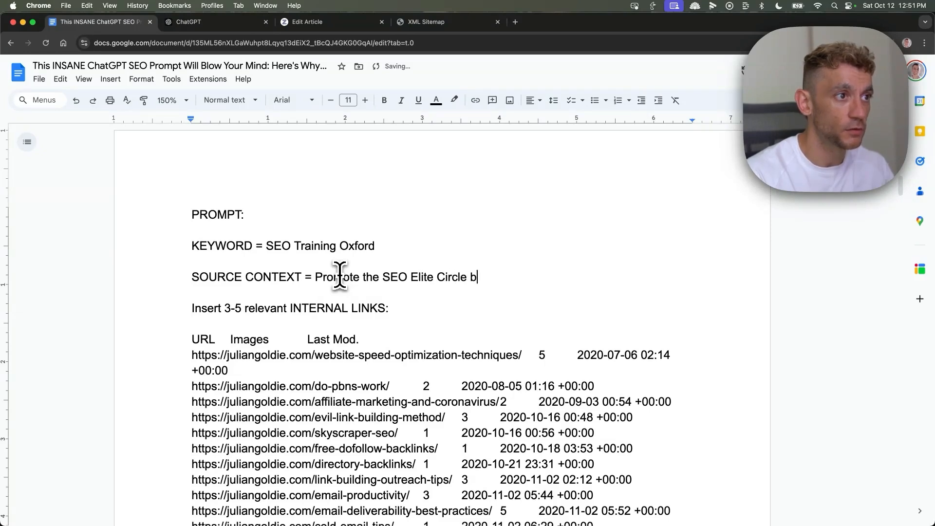
type("y Julian Goldie, this is")
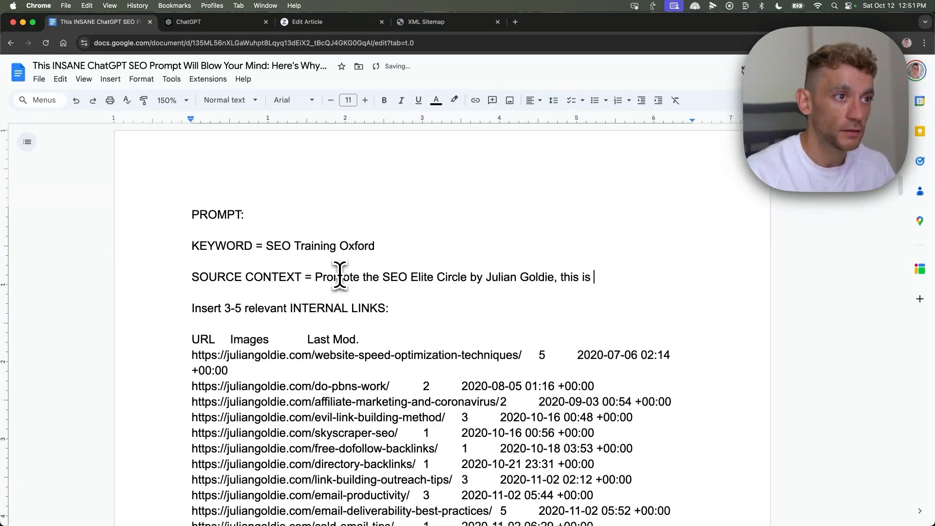
type("article is written")
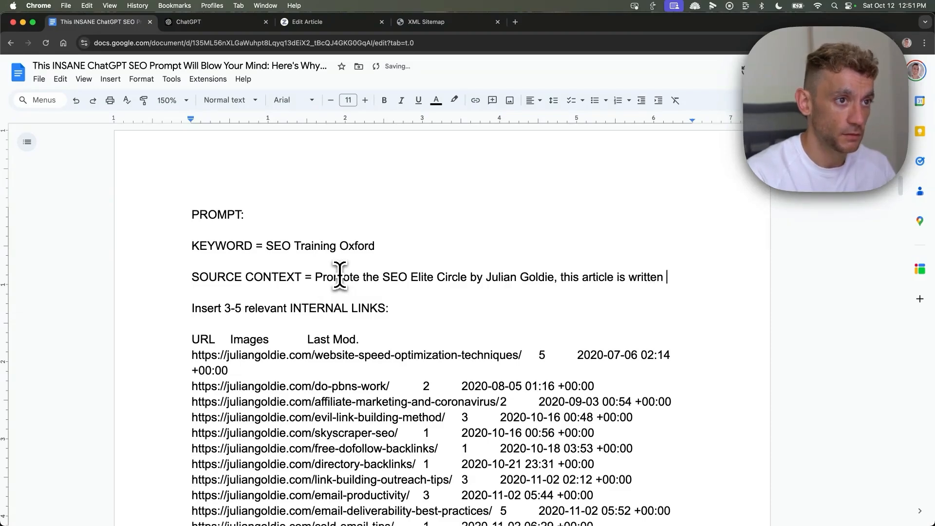
type("by Julian Goldie.")
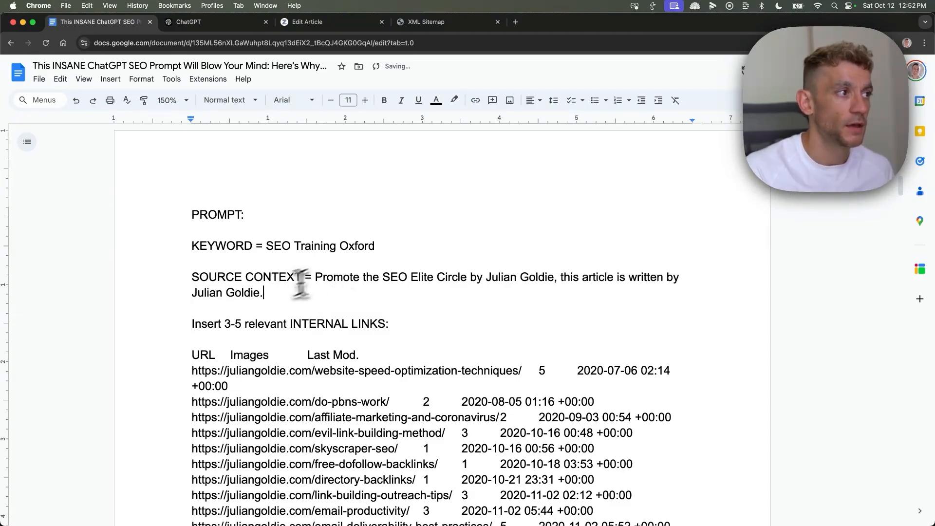
type("who an AI SEO expert.")
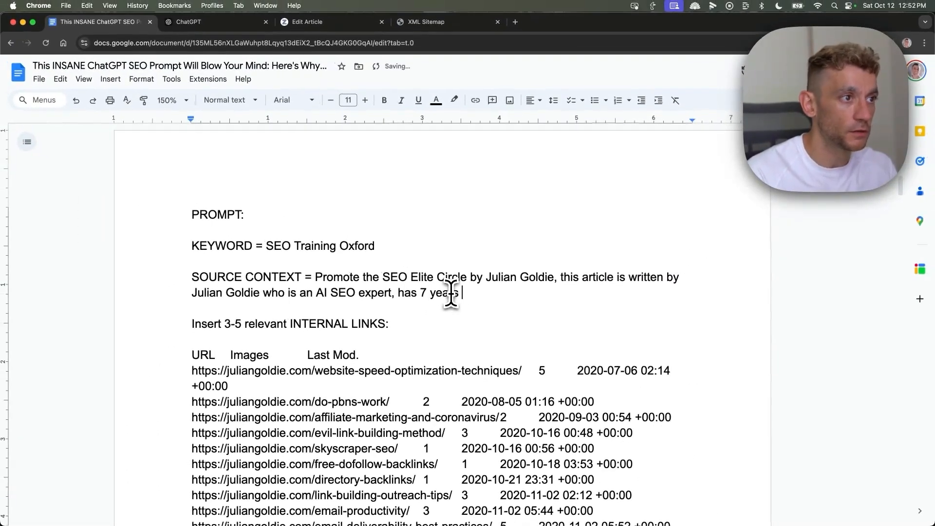
type("of experience in SEO, and h")
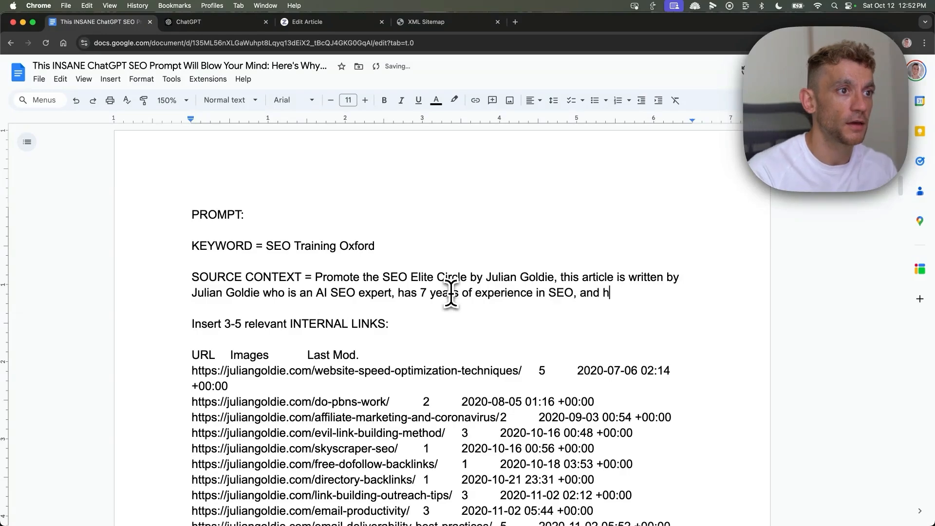
type("as made 7 figures")
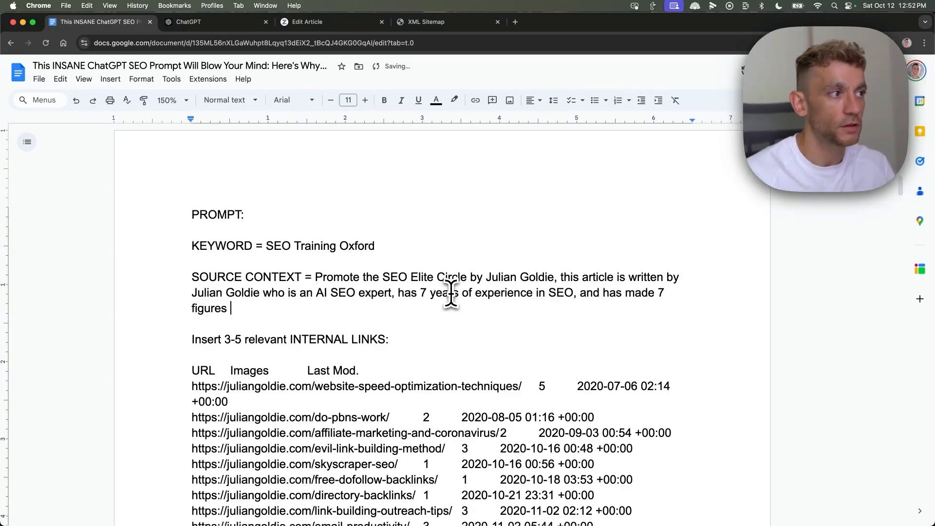
scroll("down", 3)
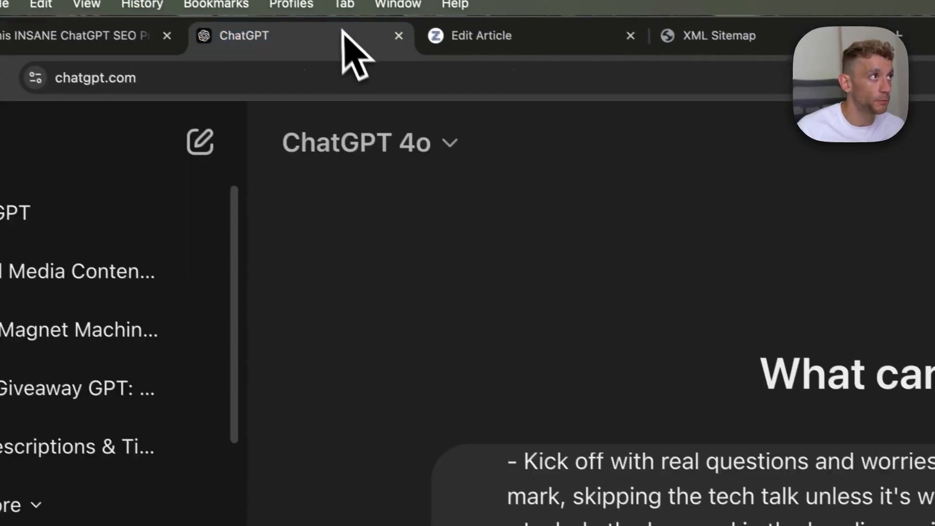
- Send the pasted prompt with 'KEYWORD = SEO Training Oxford' to generate the article
scroll("down", 3)
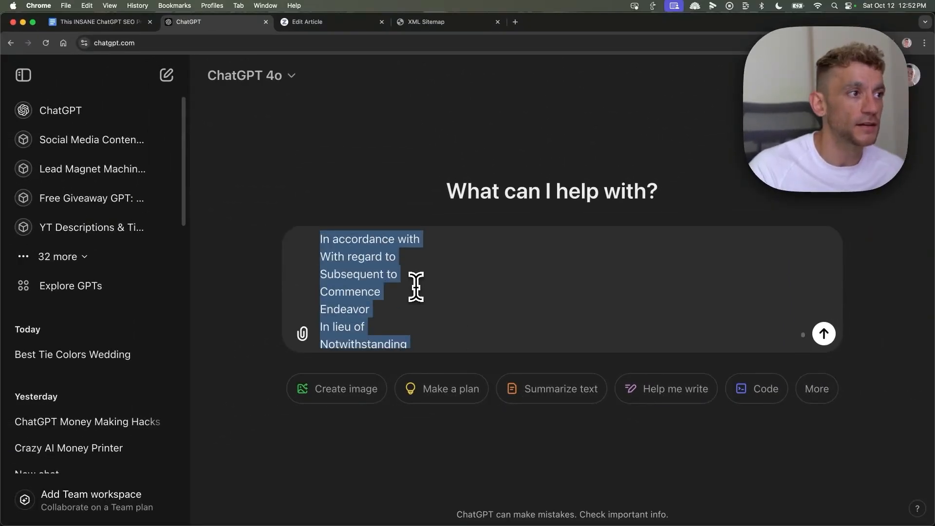
type("KEYWORD = SEO Training Oxford")
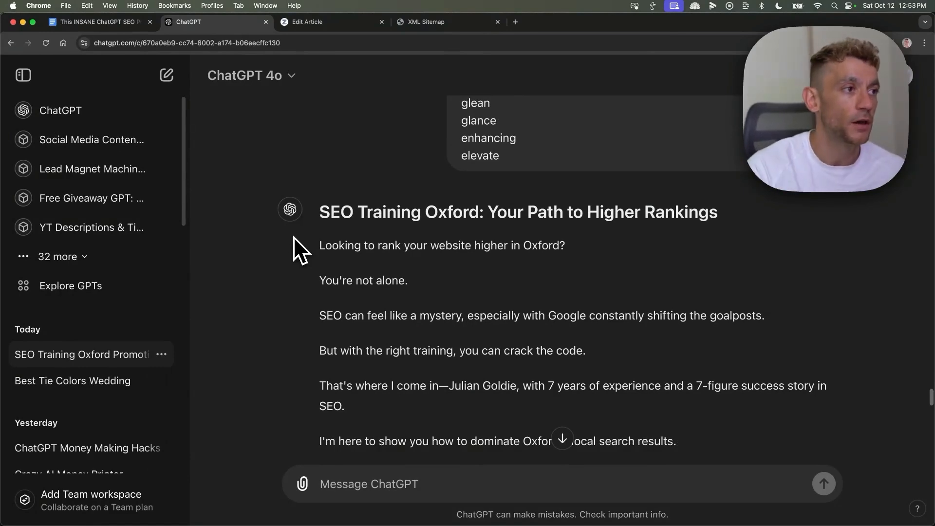
scroll("down", 3)
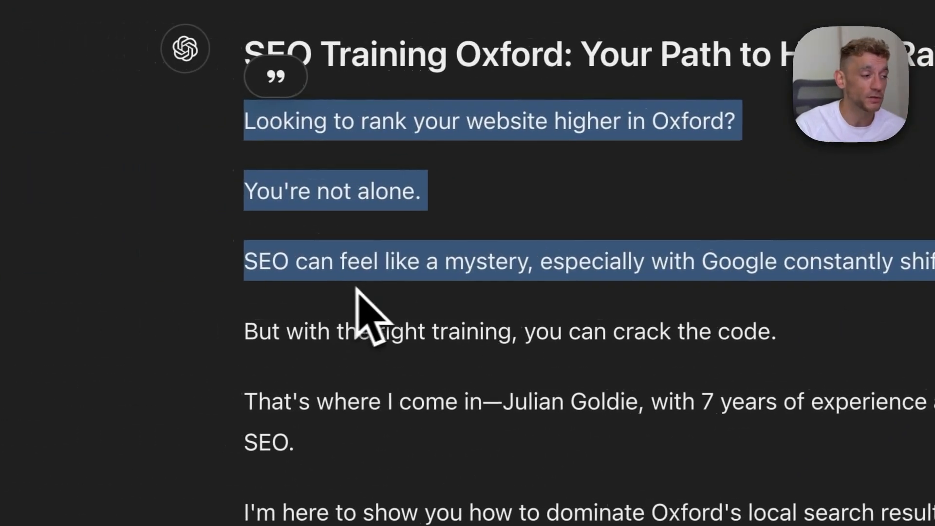
scroll("down", 3)
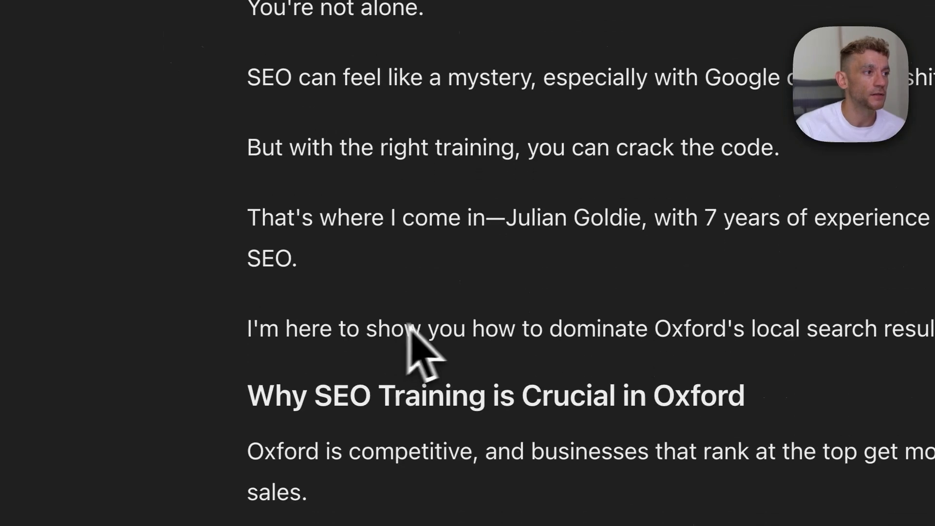
mouse_move(259, 206)
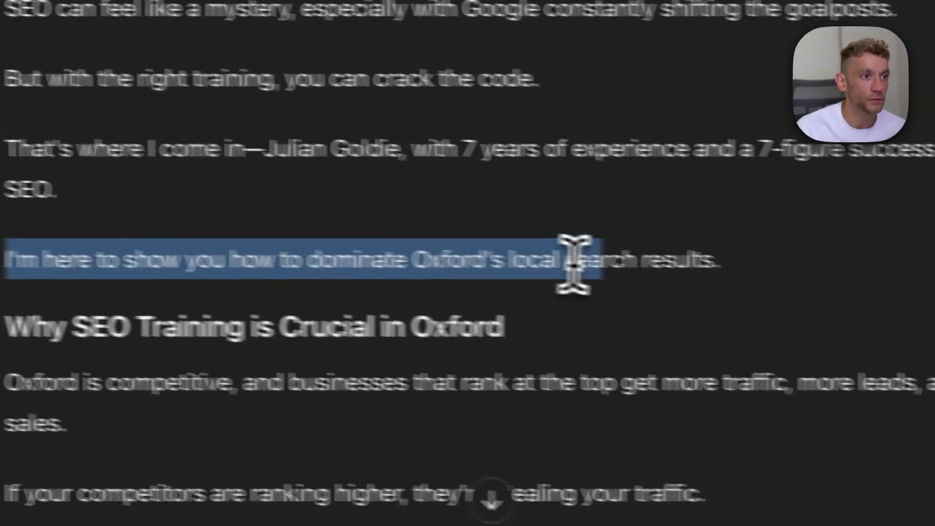
scroll("up", 3)
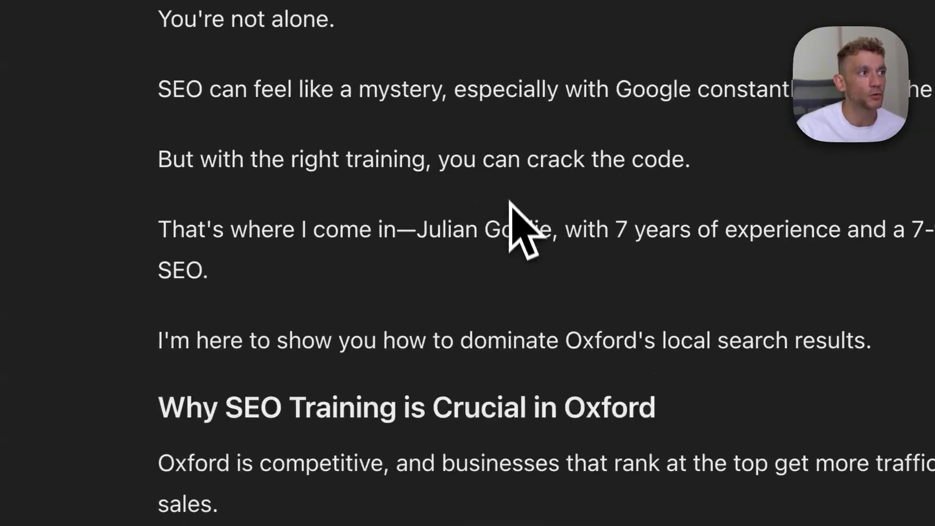
scroll("up", 3)
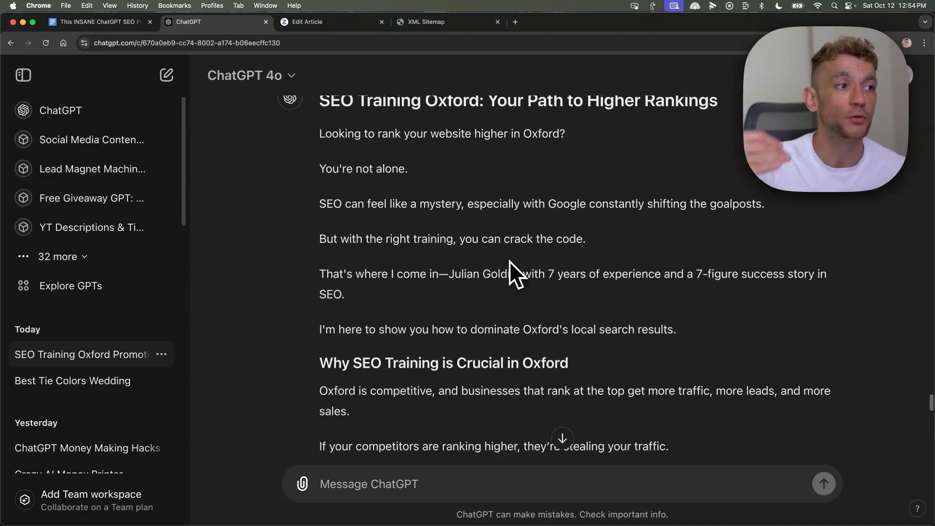
scroll("down", 3)
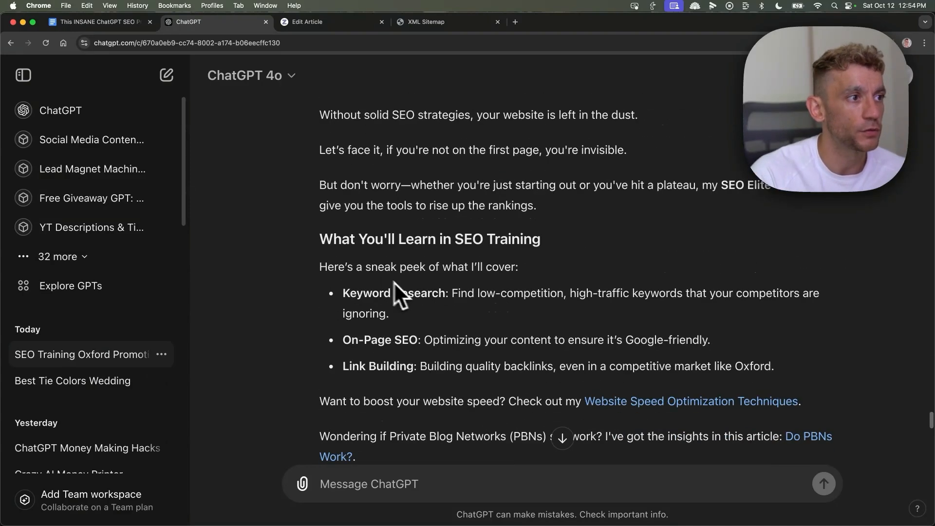
scroll("down", 3)
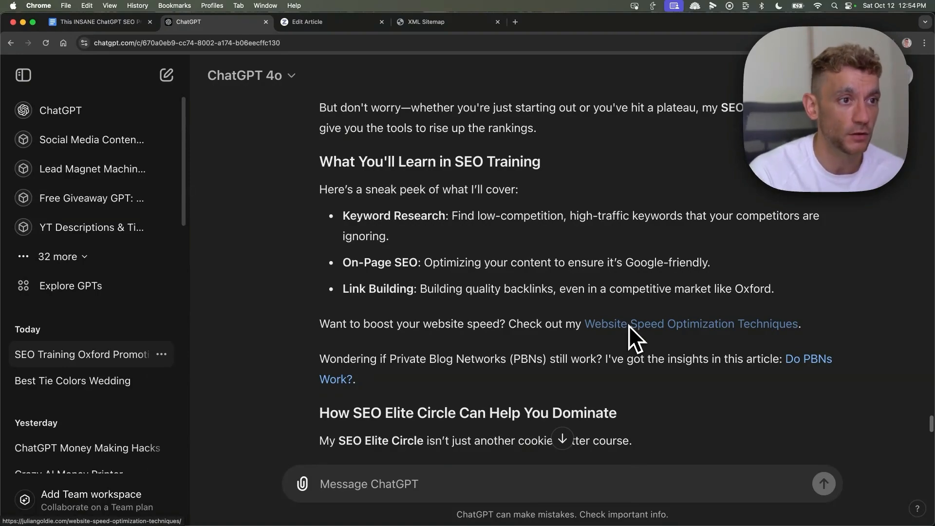
left_click(690, 324)
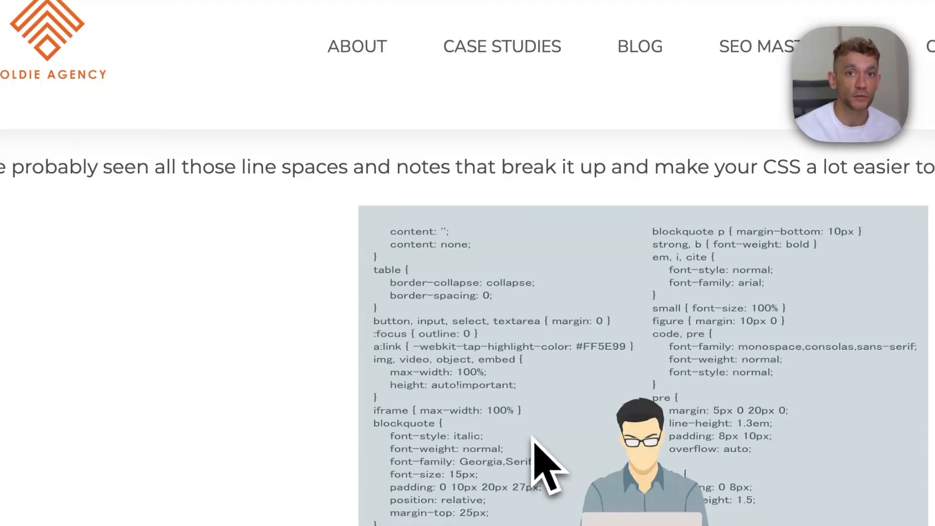
left_click(138, 44)
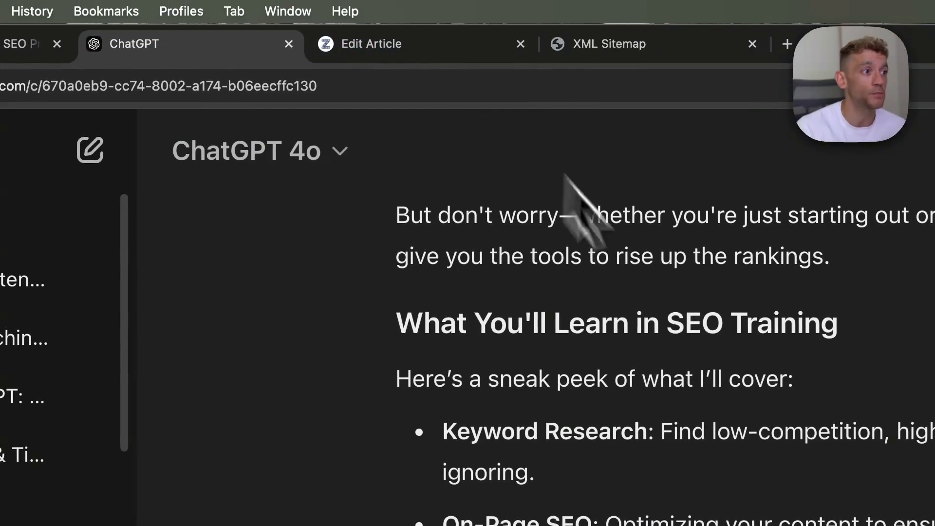
mouse_move(704, 358)
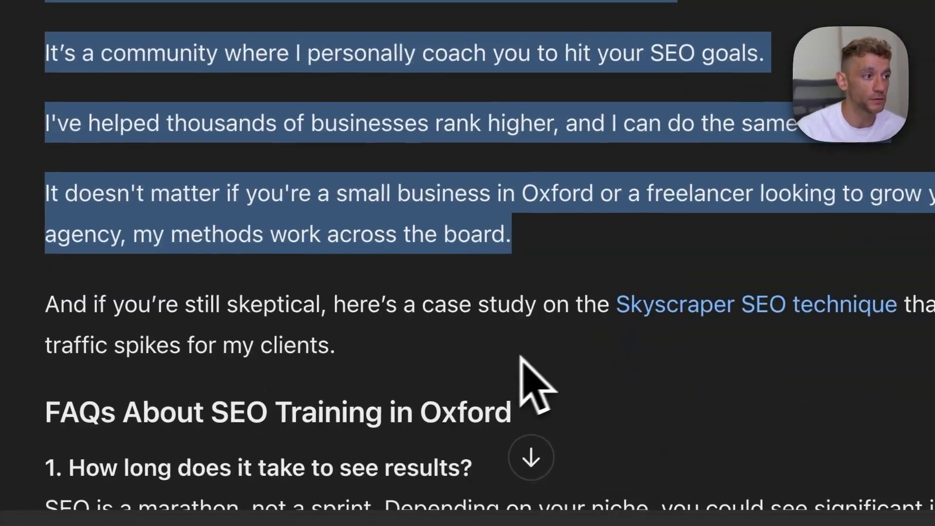
scroll("up", 3)
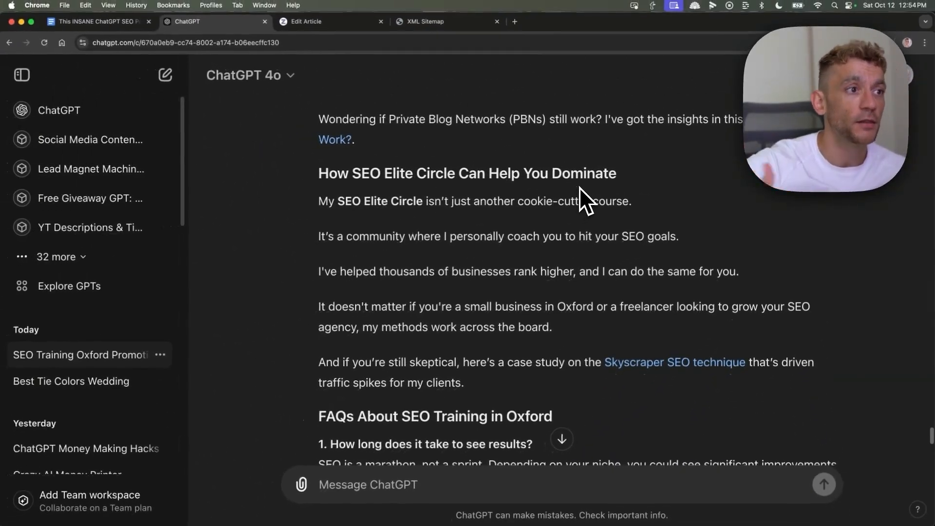
scroll("down", 3)
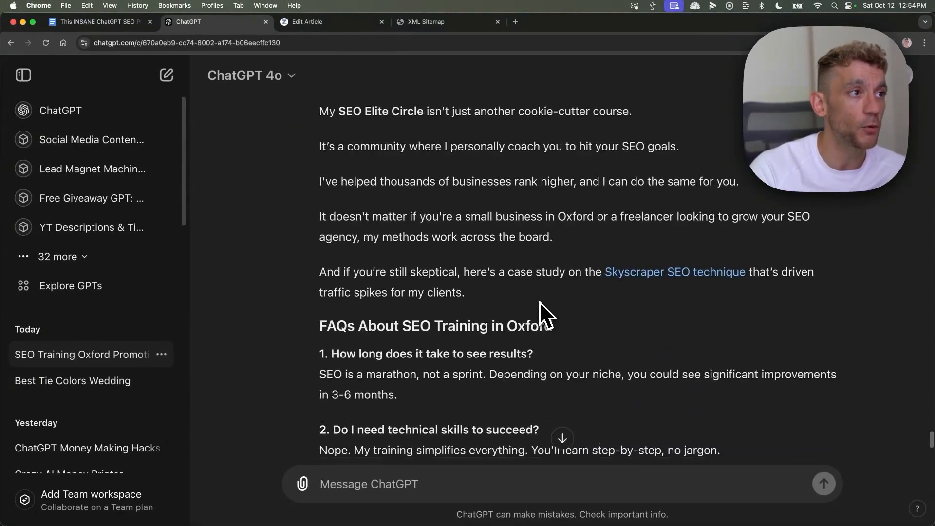
scroll("down", 3)
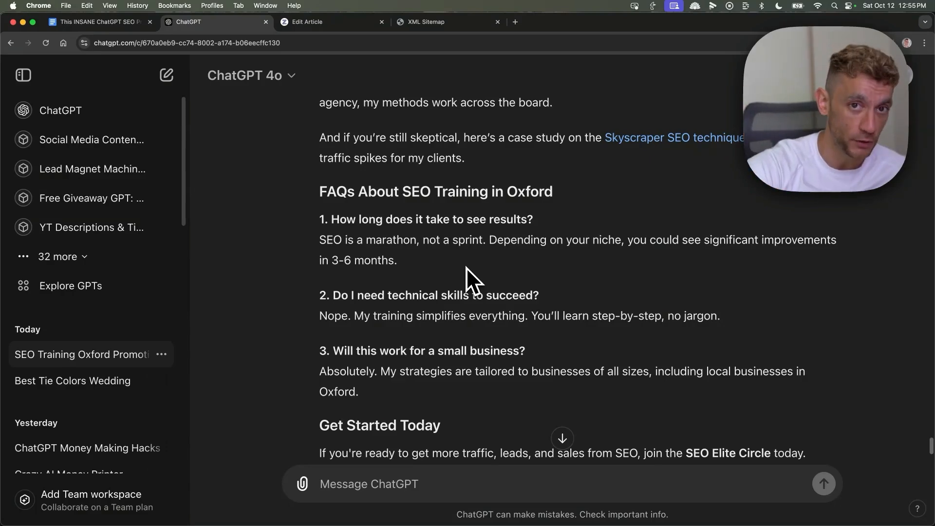
mouse_move(507, 260)
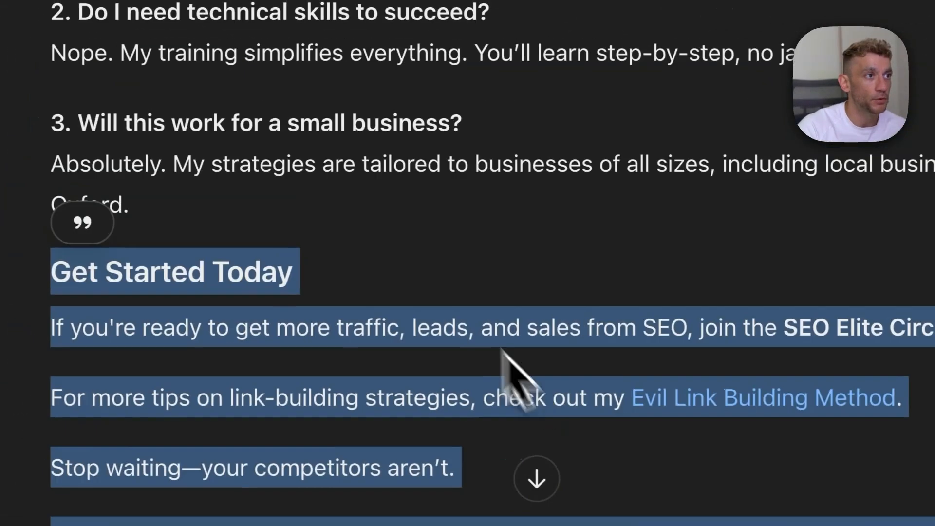
scroll("up", 3)
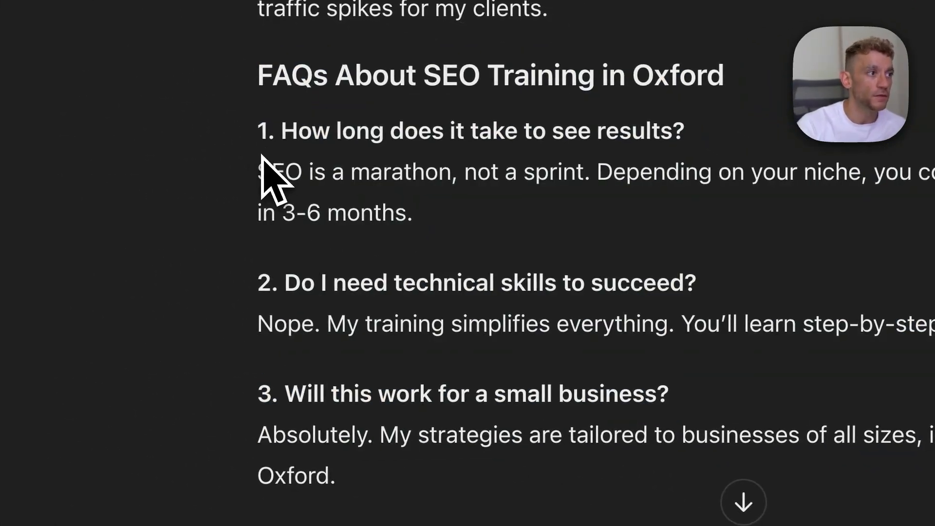
scroll("up", 3)
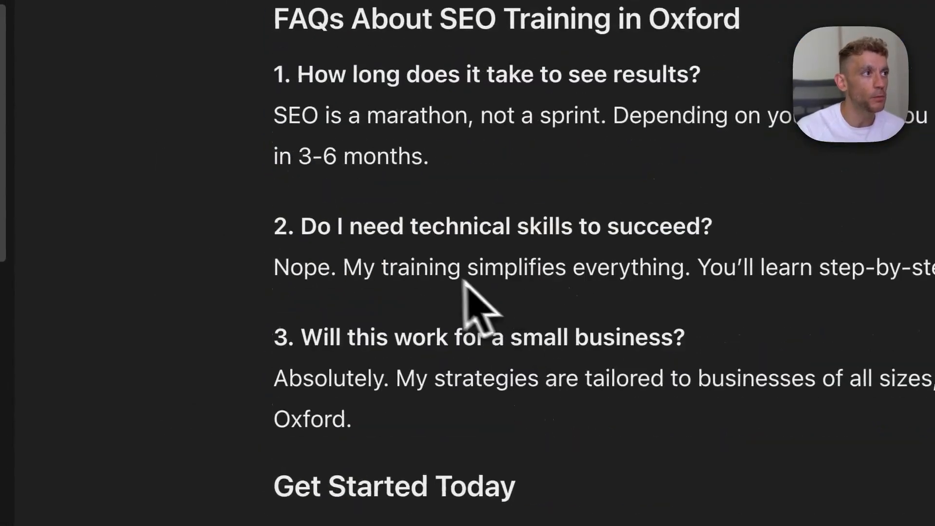
scroll("up", 3)
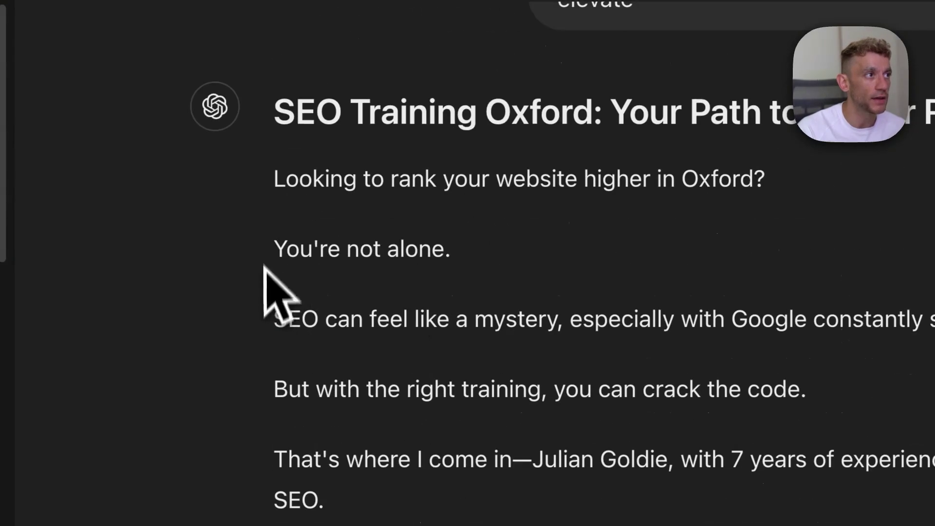
scroll("down", 3)
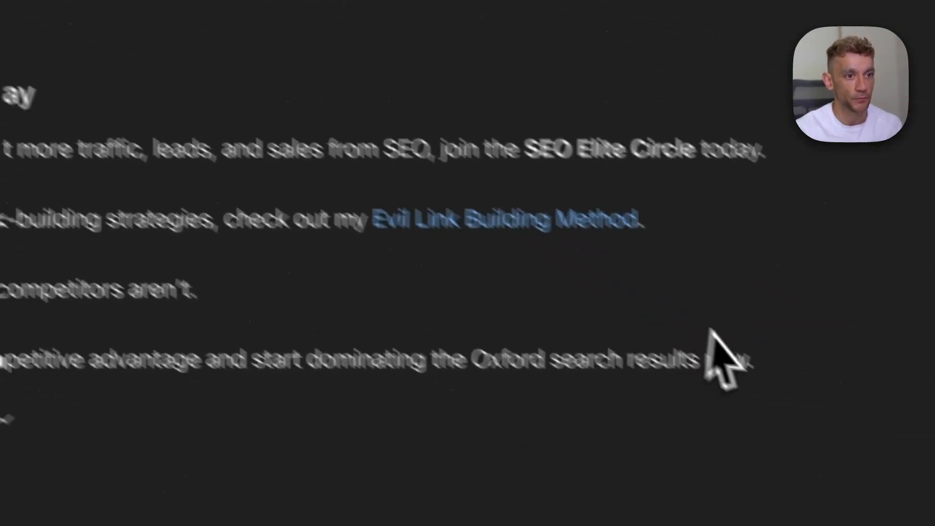
right_click(716, 358)
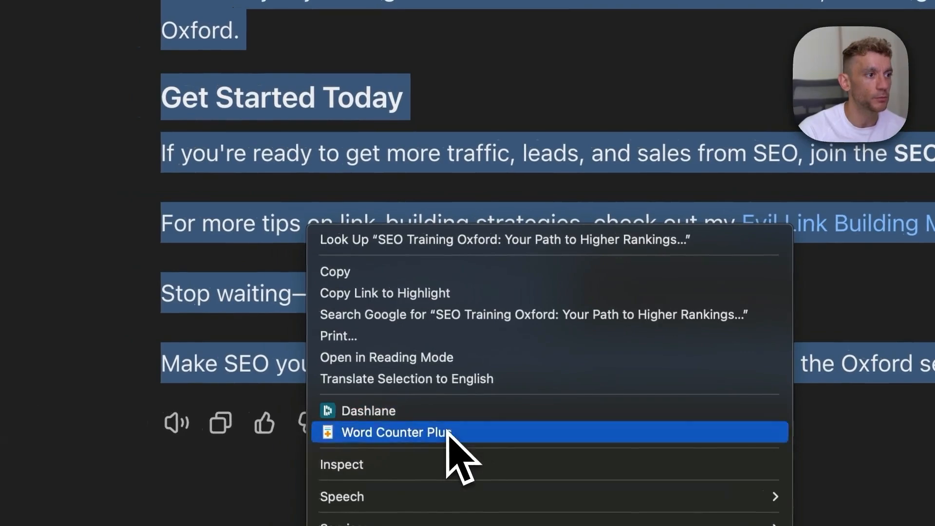
left_click(394, 432)
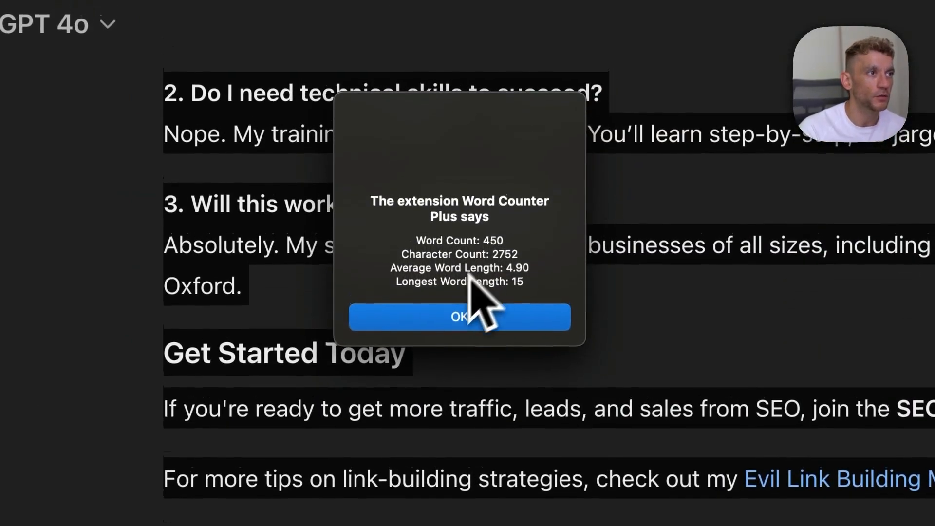
left_click(459, 317)
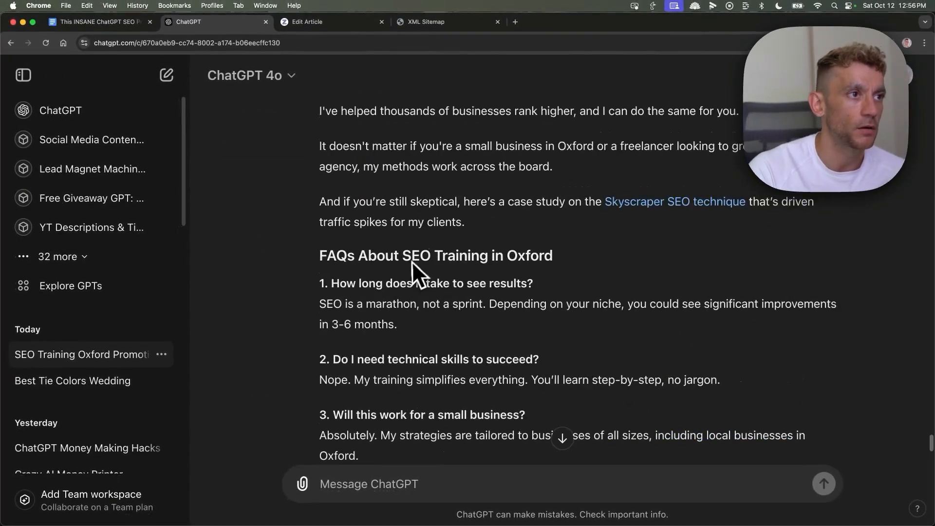
scroll("up", 3)
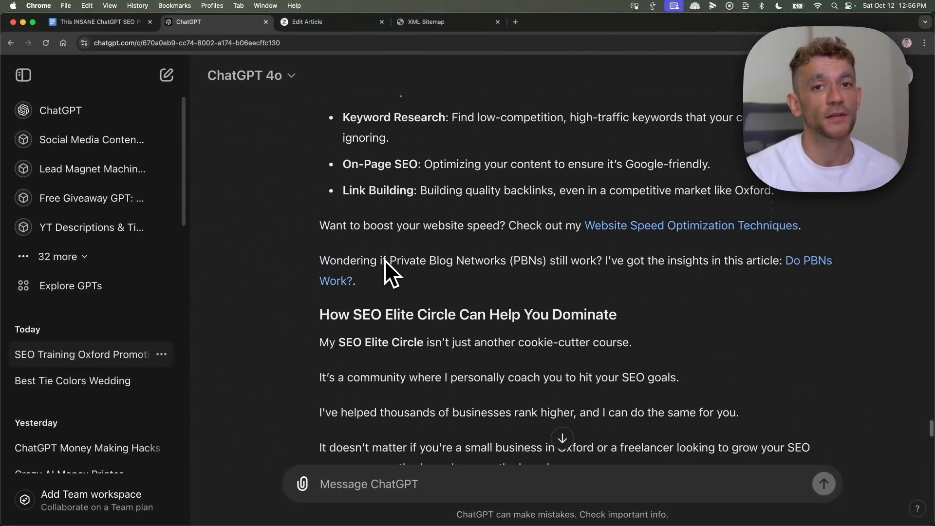
scroll("up", 3)
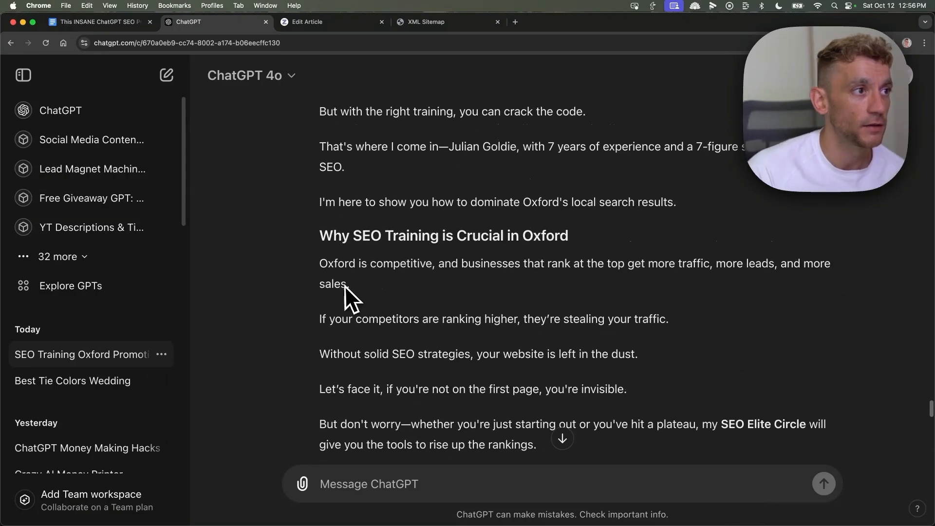
scroll("up", 3)
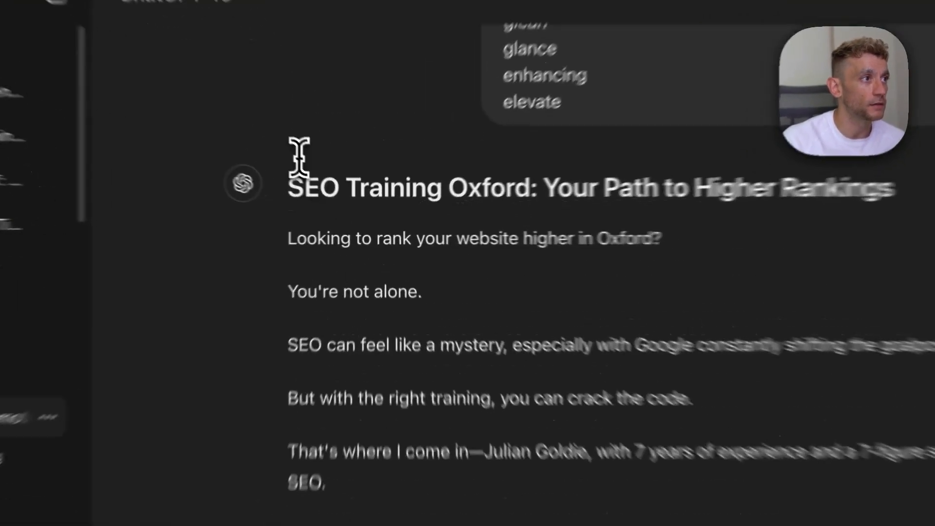
scroll("down", 3)
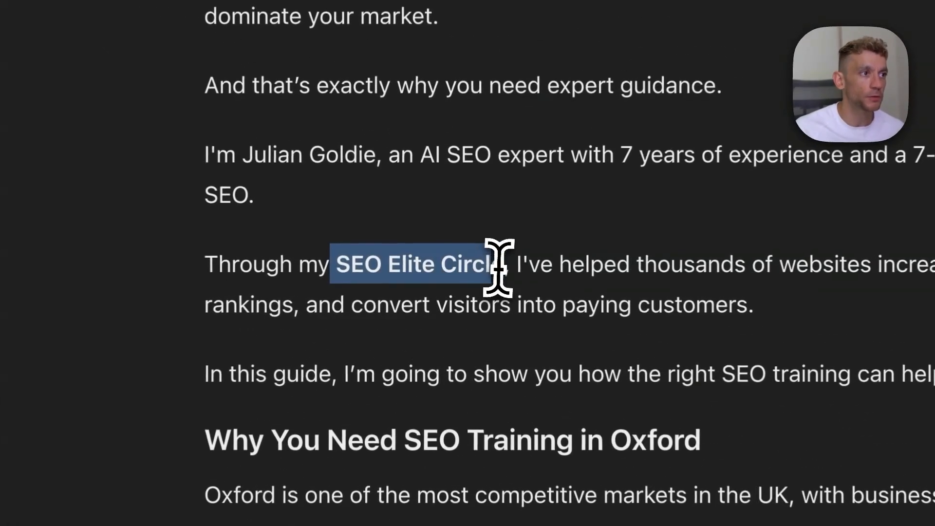
scroll("up", 3)
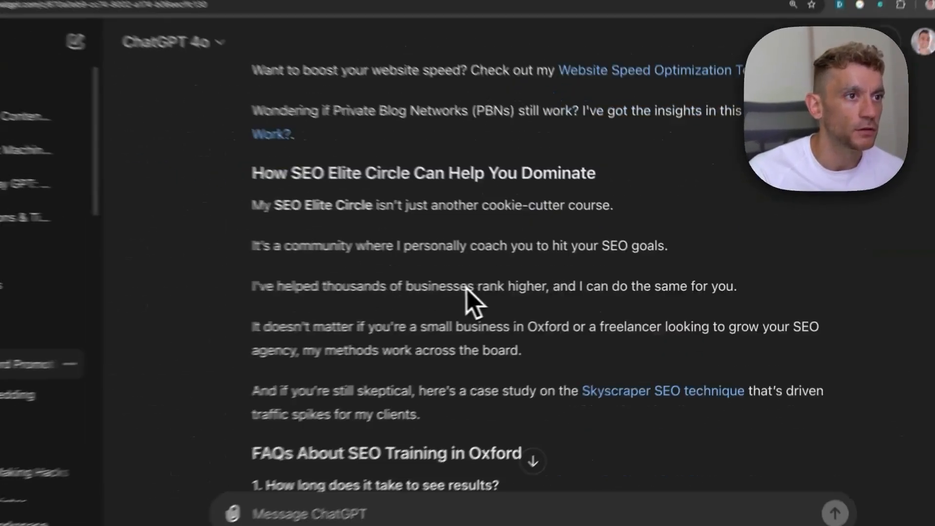
scroll("up", 3)
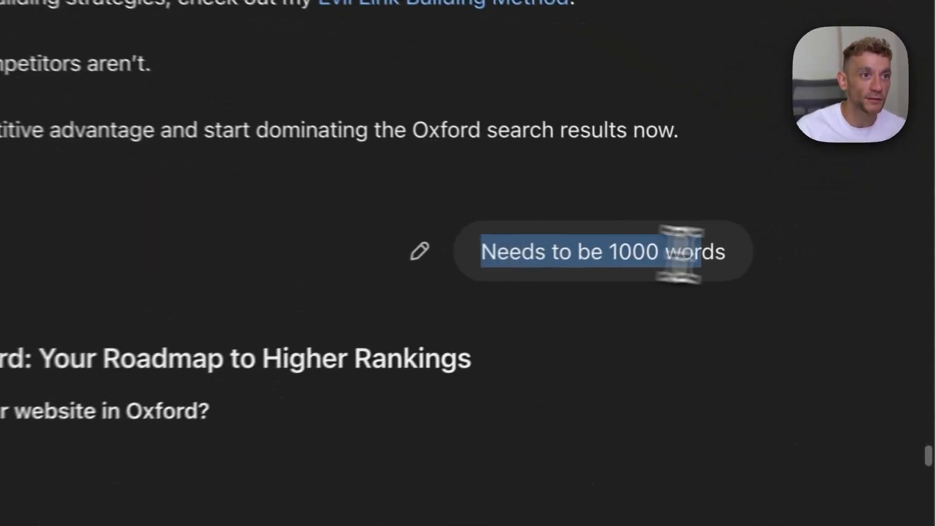
- Select the full 'Roadmap to Higher Rankings' article text after checking its 1169-word count
scroll("down", 3)
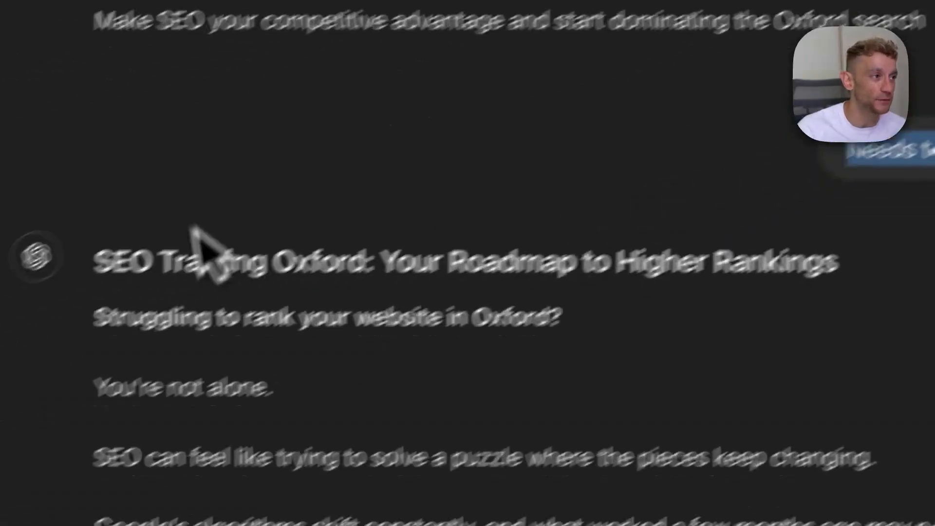
scroll("down", 3)
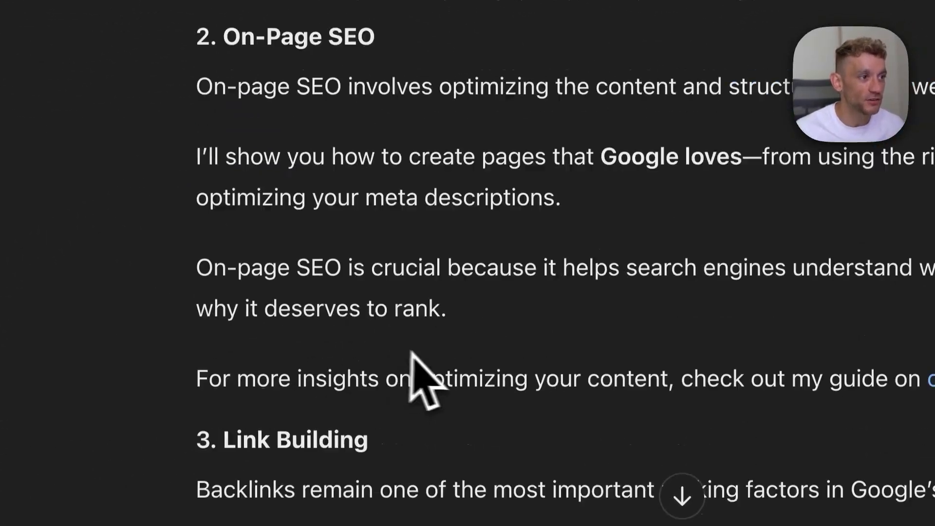
scroll("down", 3)
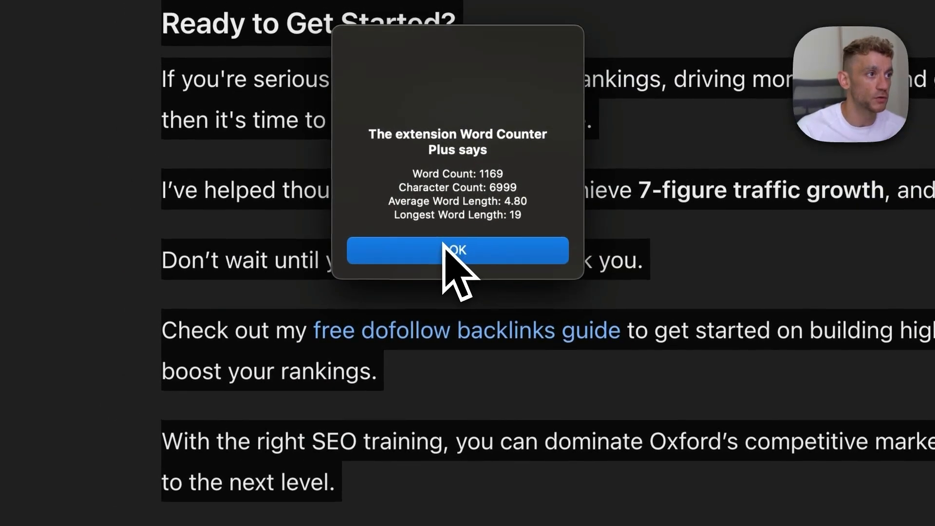
left_click(457, 250)
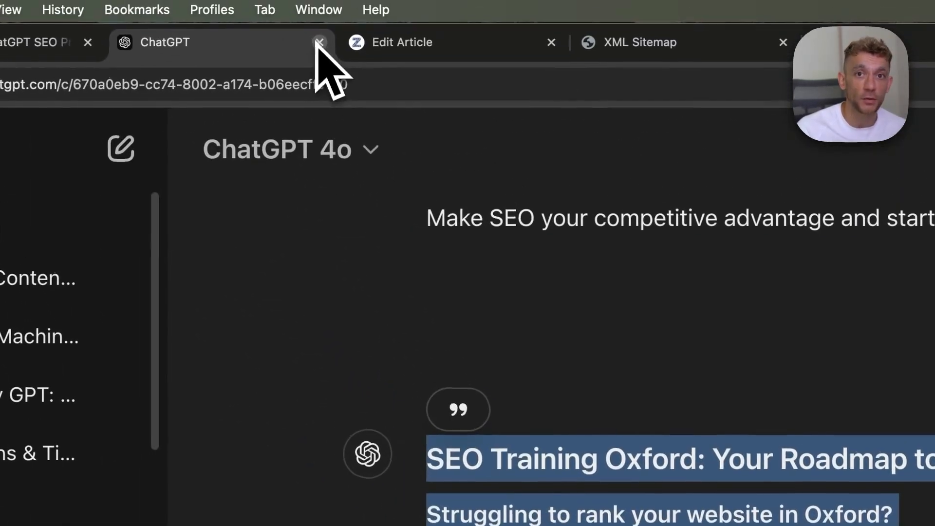
left_click(320, 42)
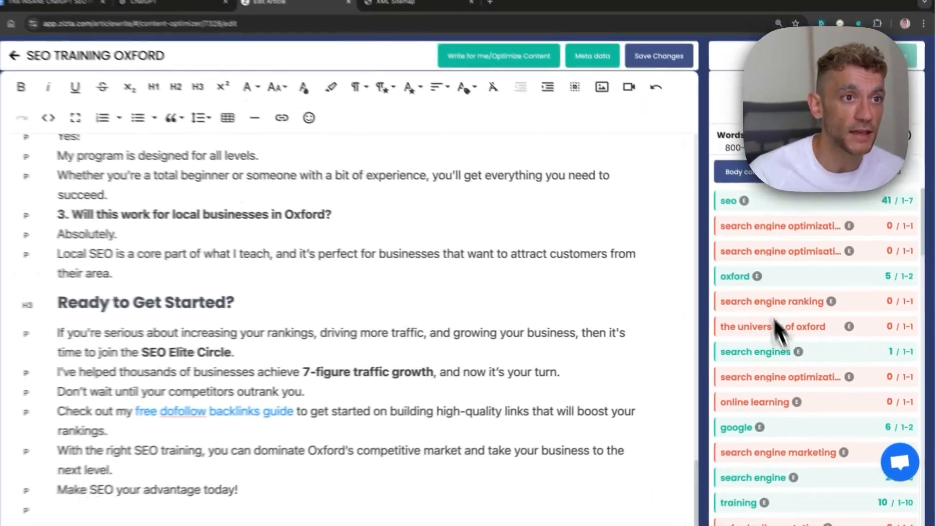
scroll("up", 3)
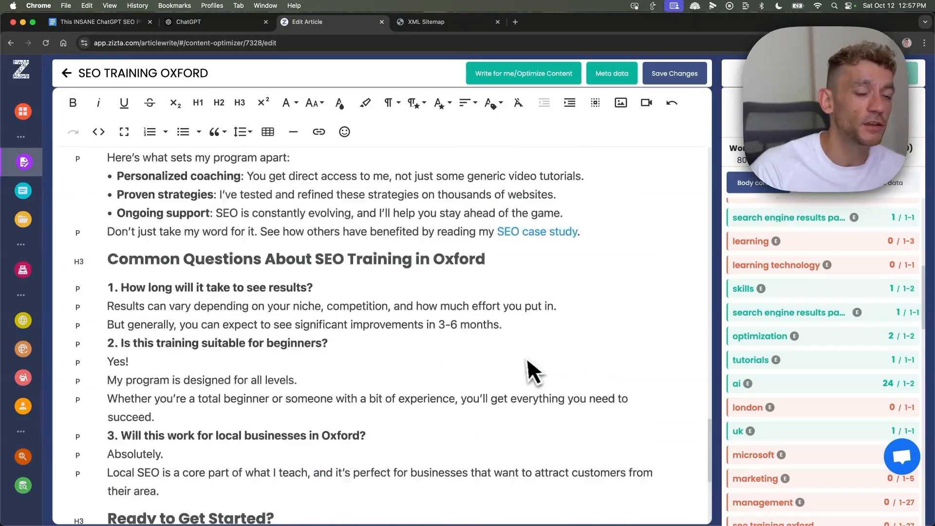
scroll("up", 3)
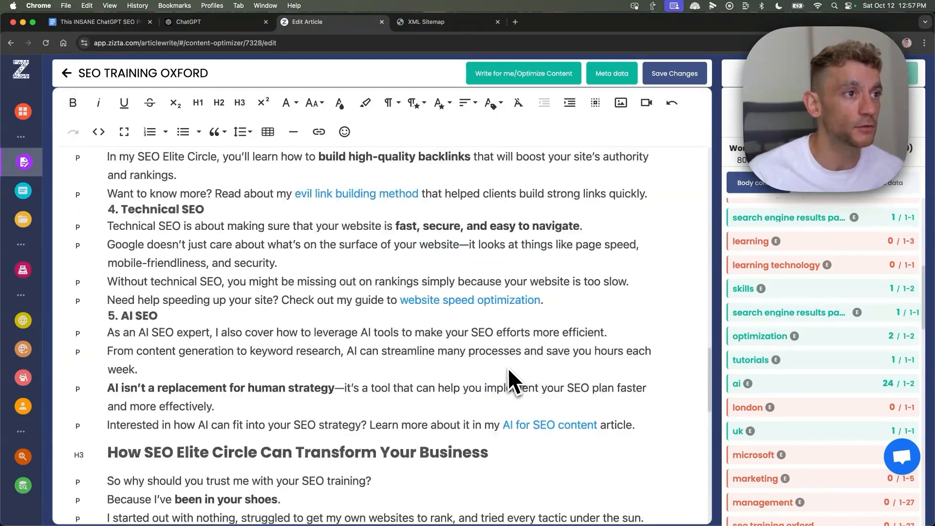
left_click(215, 22)
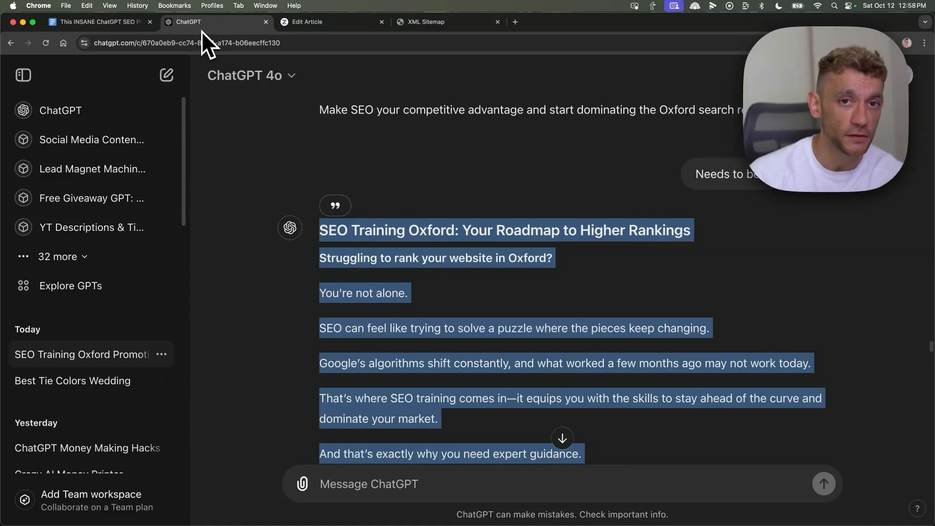
- Scroll through the generated article response to review it
scroll("down", 3)
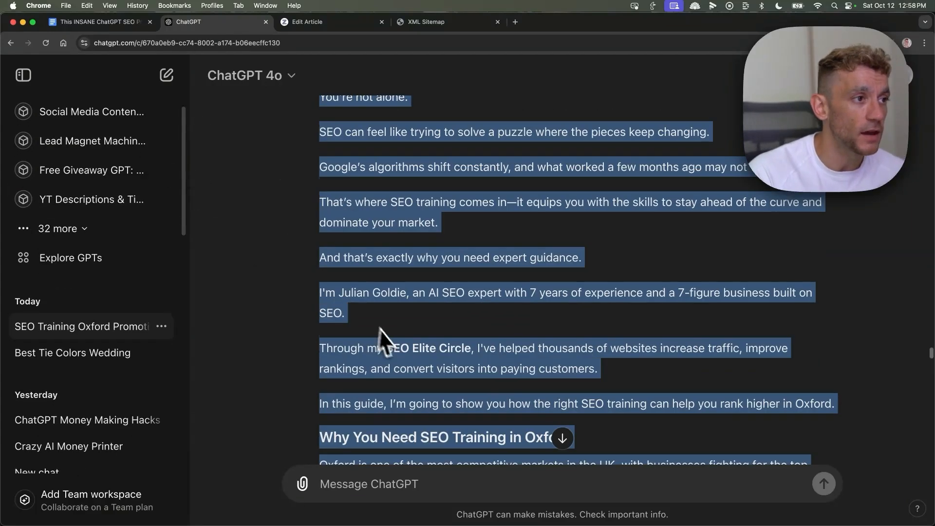
scroll("down", 3)
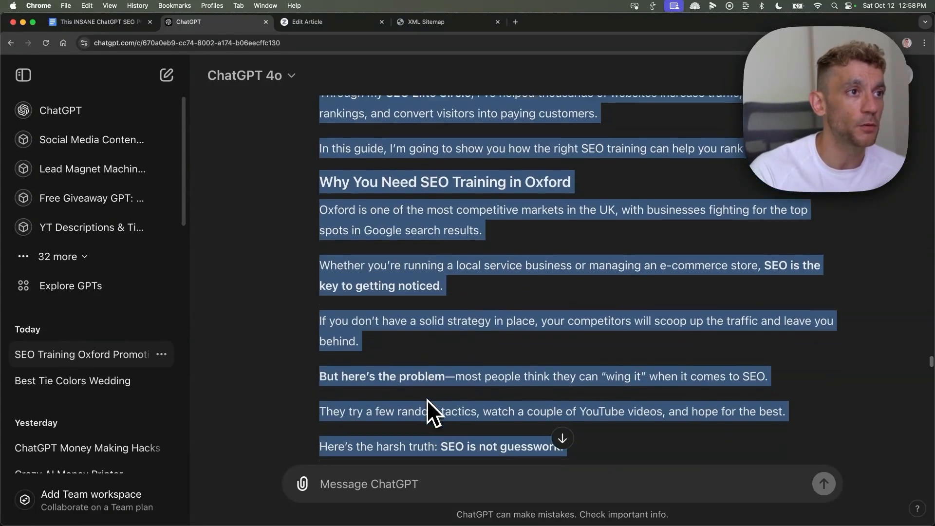
scroll("down", 3)
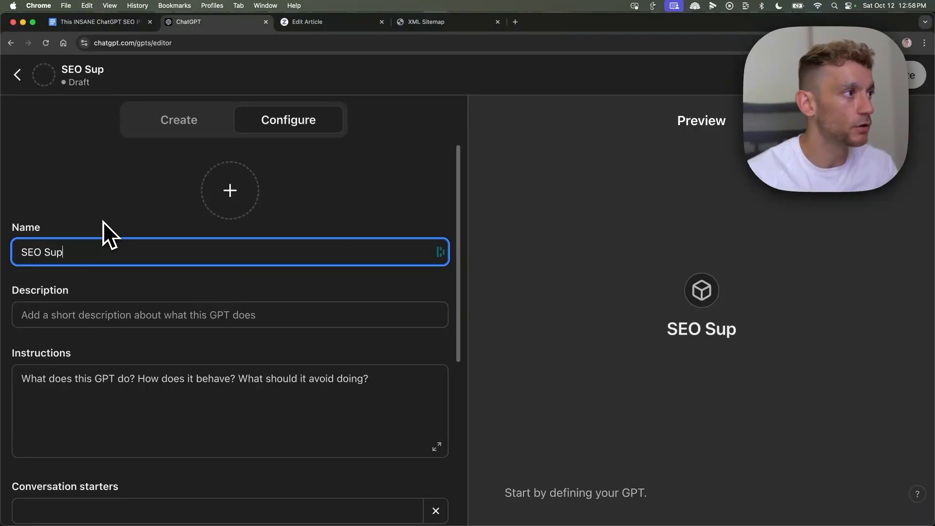
- Name the GPT 'ChatGPT SEO Super Prompt' and paste instructions requesting keyword, context, internal links
type("ChatGPT SEO Super Prompter")
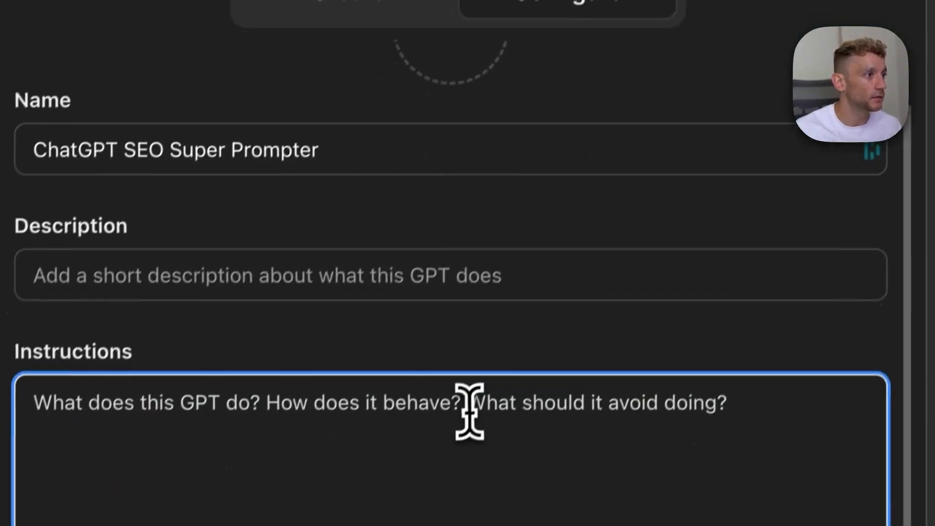
scroll("down", 3)
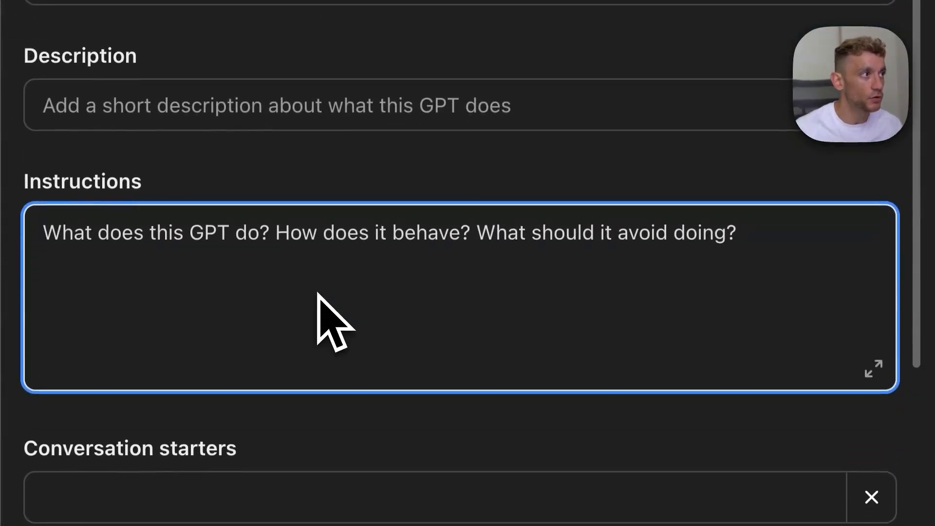
type("Ask me for")
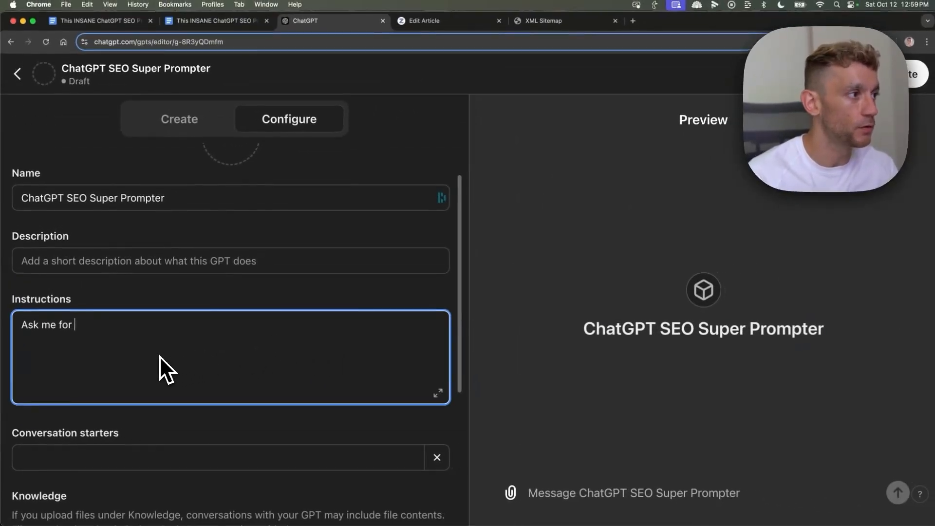
type(":")
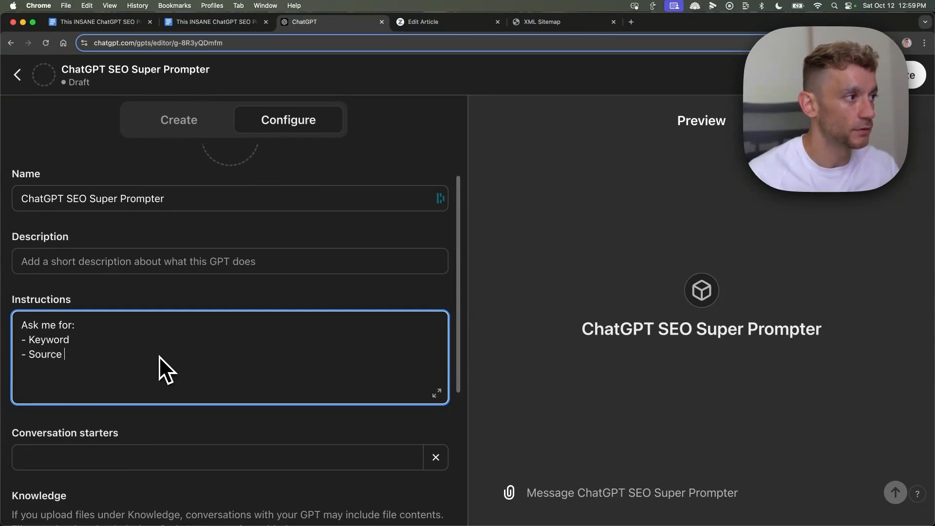
type("context")
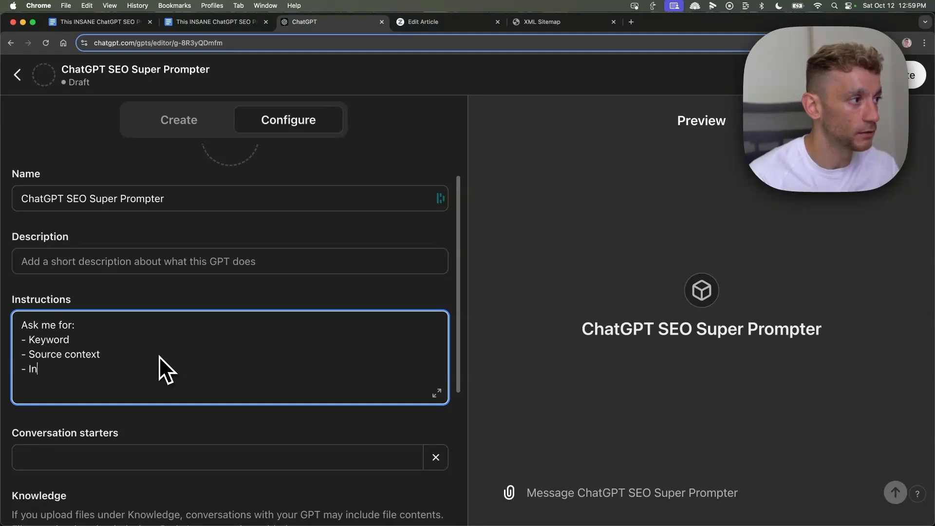
type("ternal links/s")
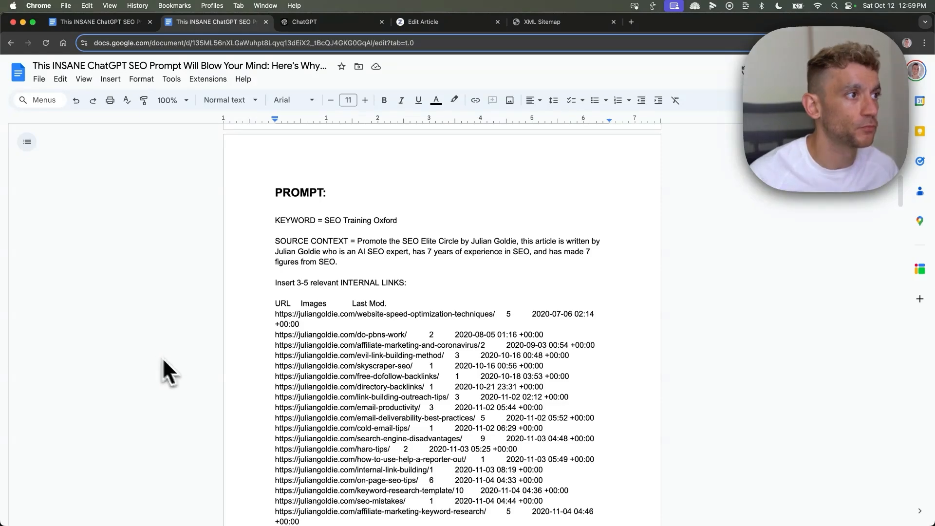
left_click(304, 22)
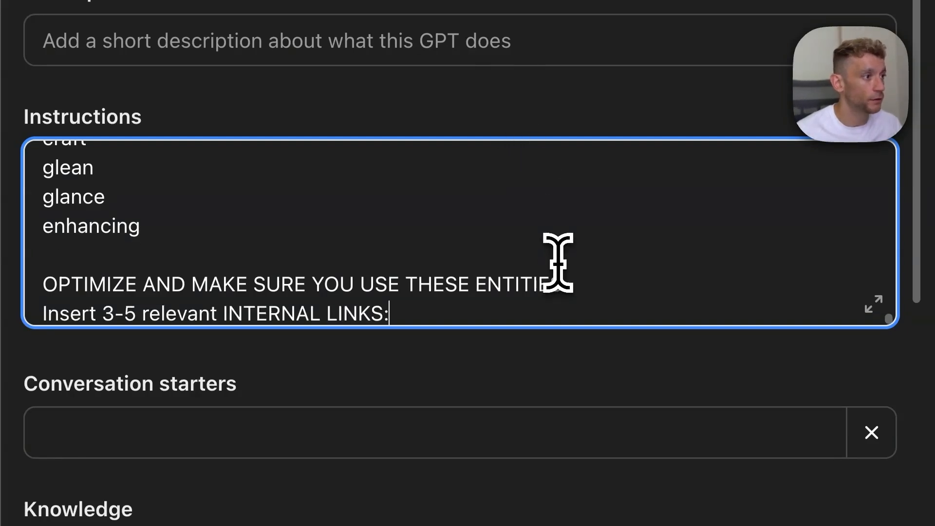
scroll("down", 3)
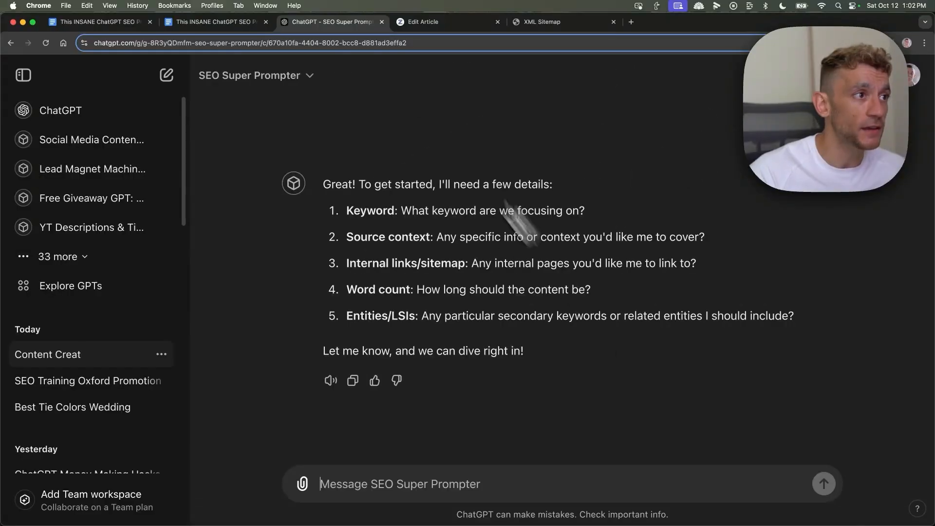
- Send the keyword, source context and sitemap, then scroll through the generated article
left_click(424, 22)
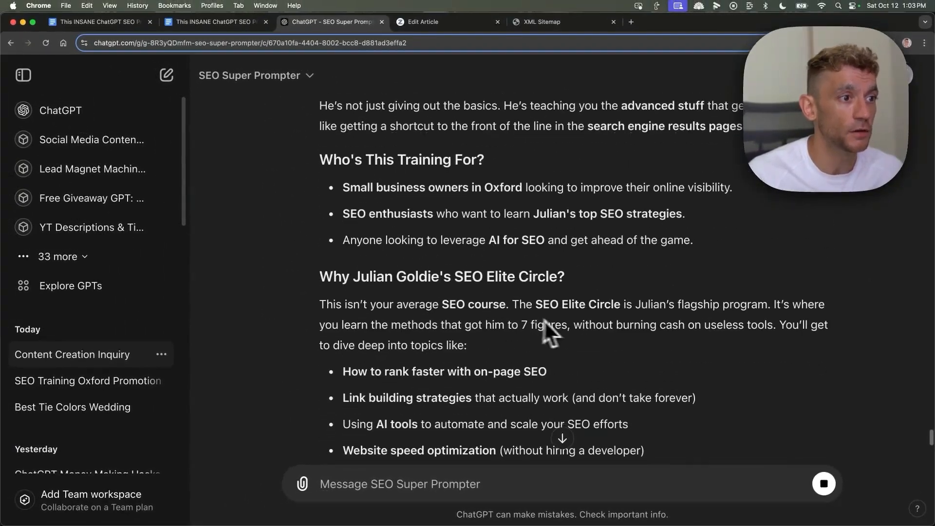
scroll("down", 3)
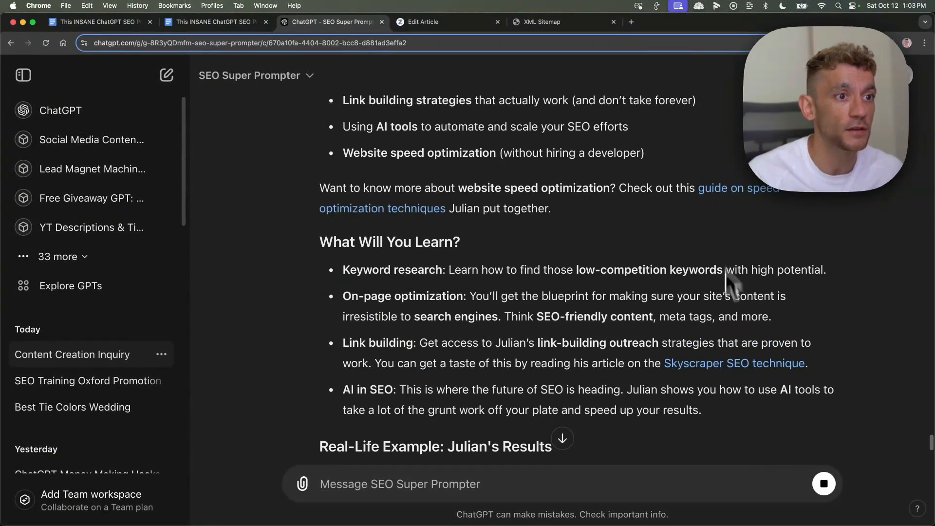
scroll("down", 3)
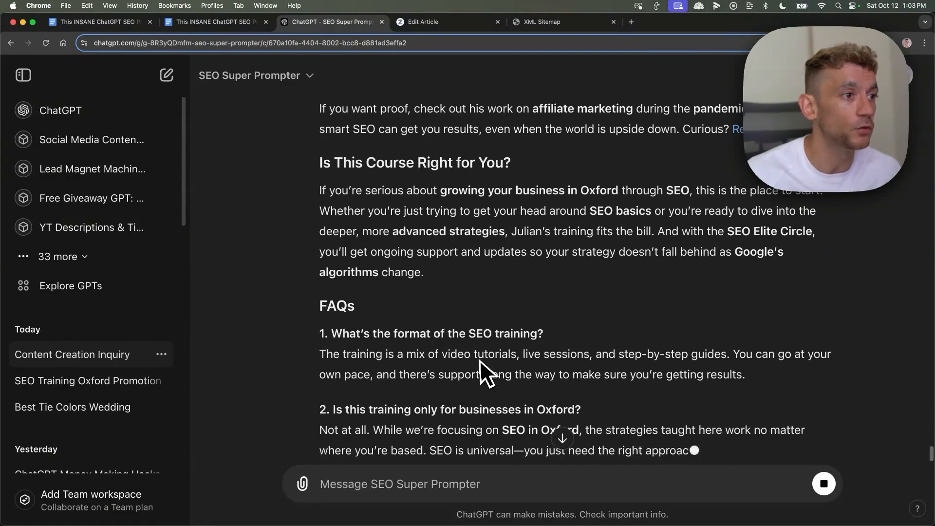
scroll("down", 3)
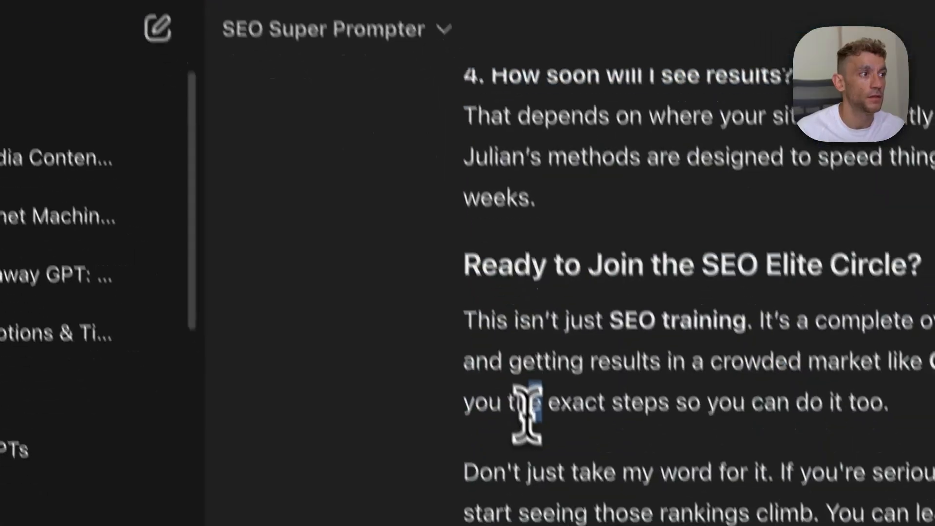
scroll("up", 3)
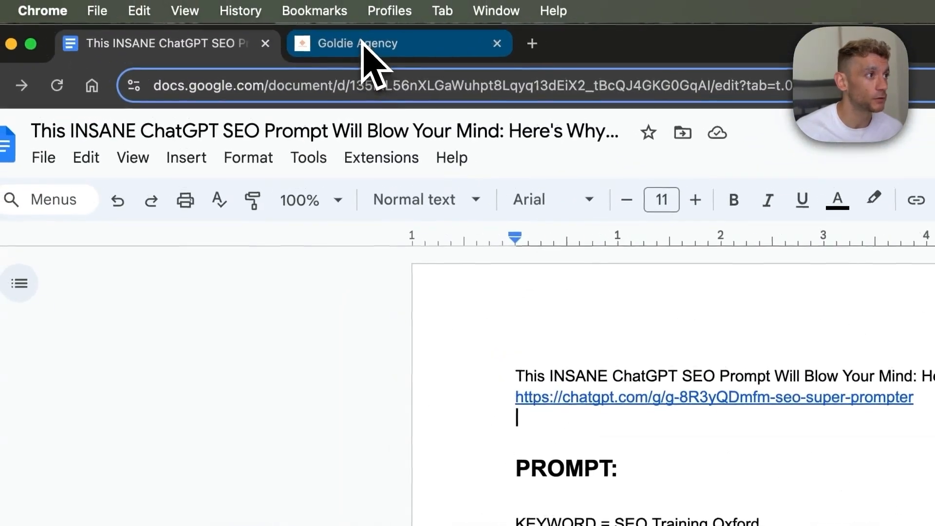
- Add a 'ChatGPT Super Prompter' lesson under FREE SEO TOOLS, linking the Video notes document
left_click(358, 43)
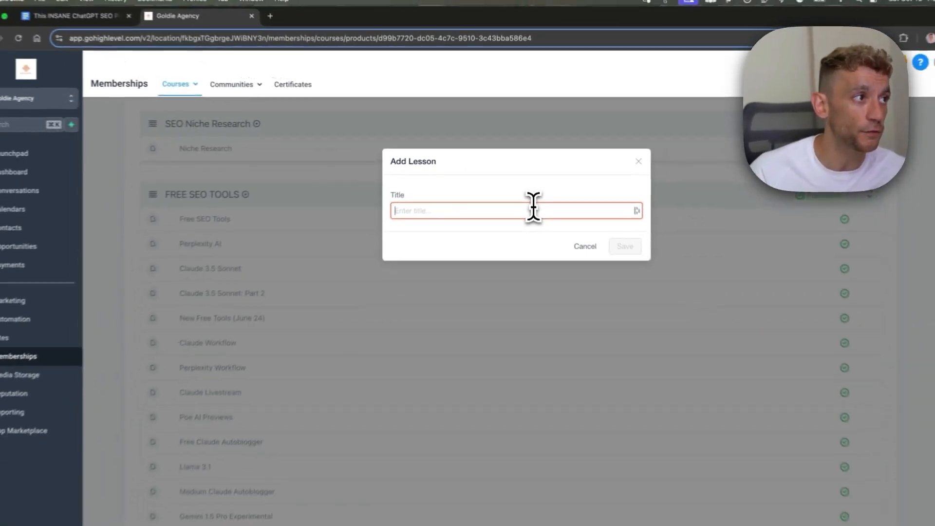
type("ChatGPT Super Prompter")
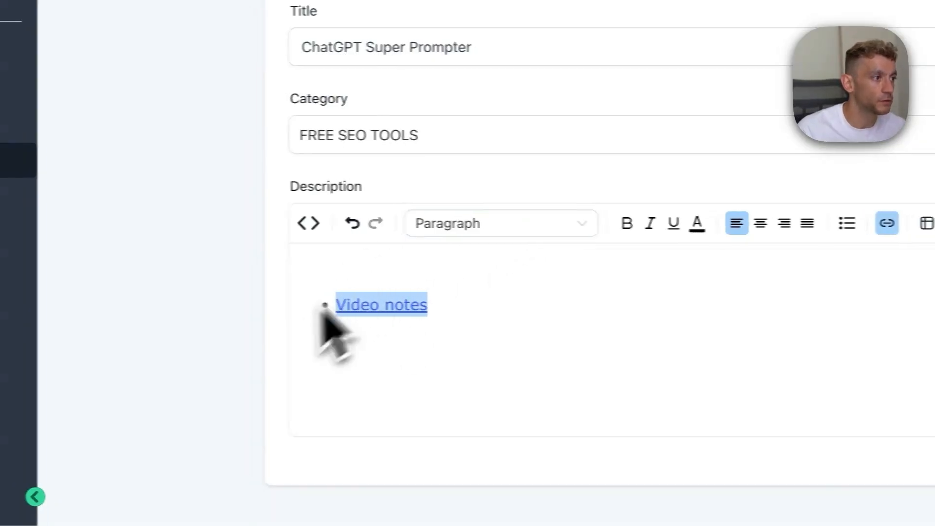
left_click(650, 278)
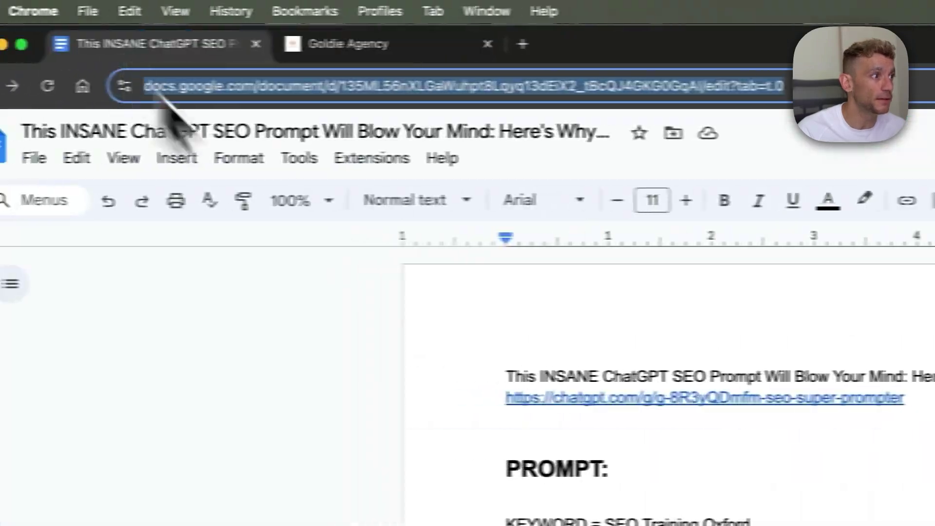
scroll("down", 3)
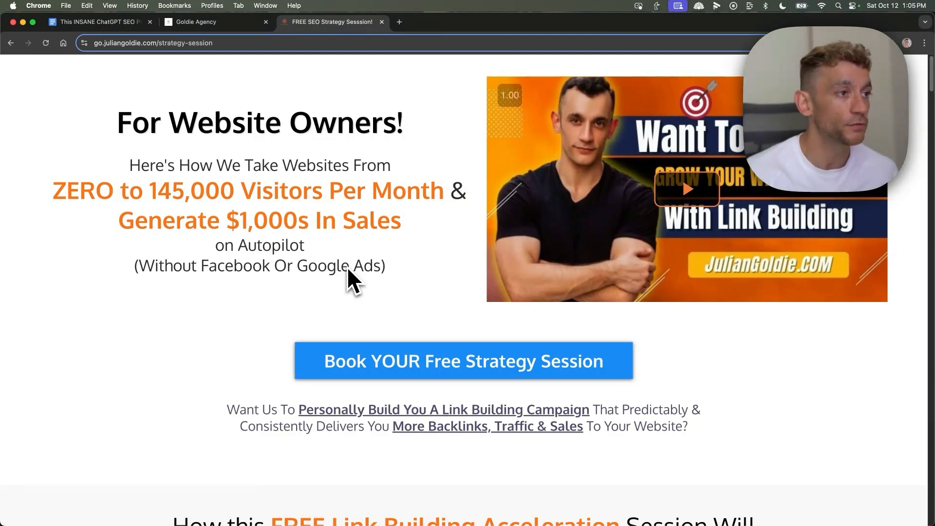
mouse_move(138, 188)
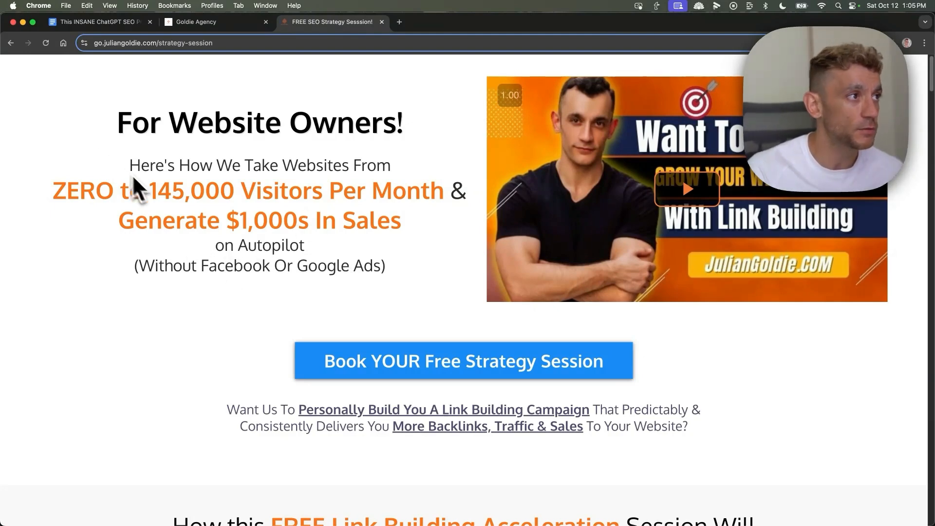
mouse_move(376, 164)
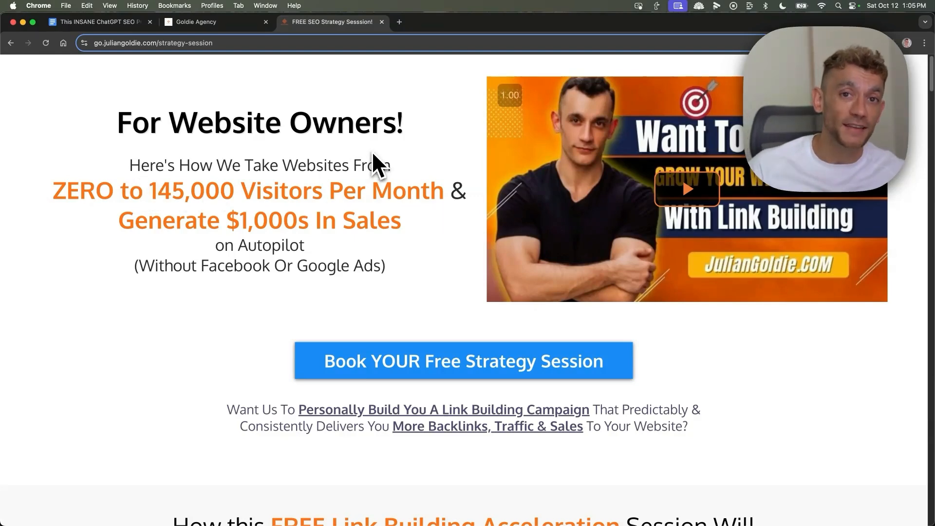
- Scroll through the go.juliangoldie.com/strategy-session booking page sections and back to the top
scroll("down", 3)
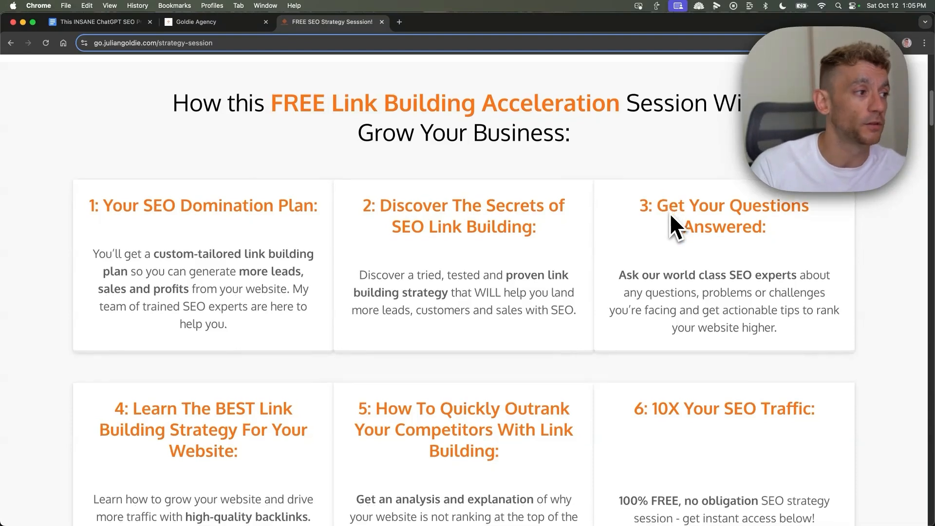
scroll("down", 3)
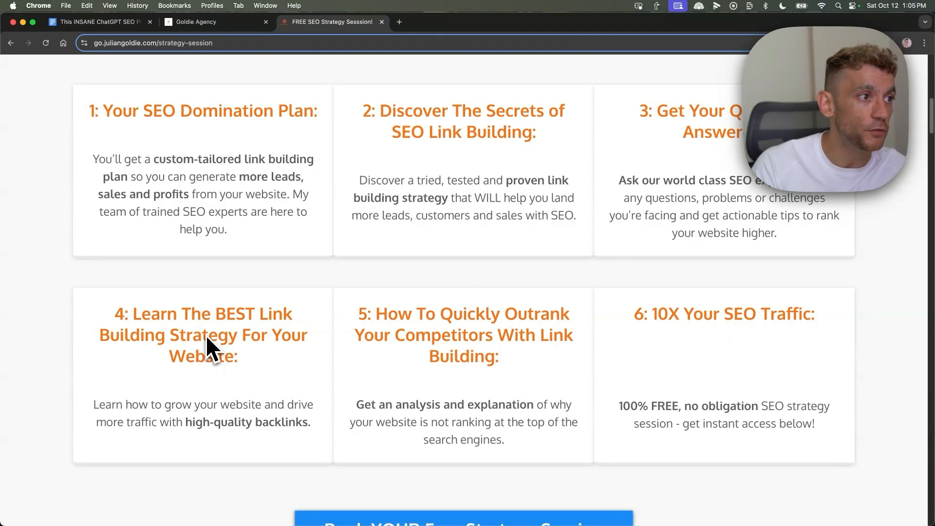
mouse_move(473, 335)
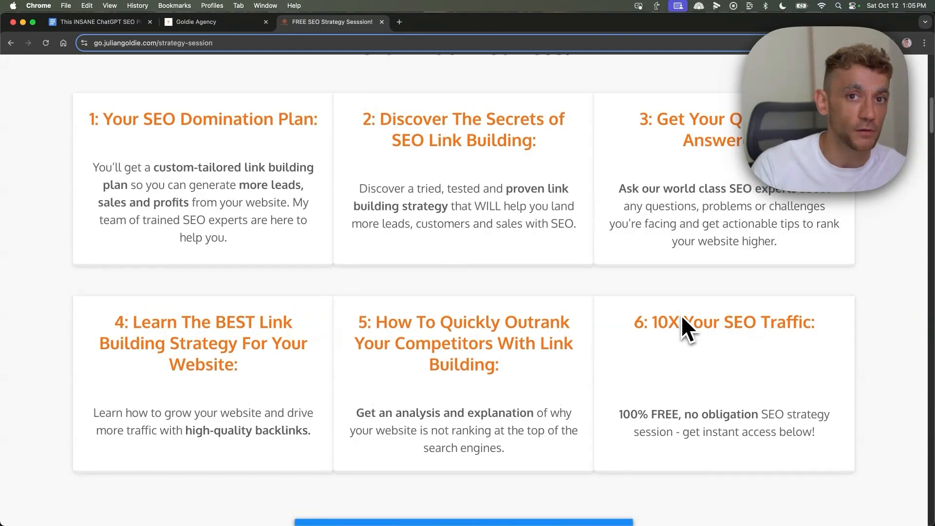
scroll("up", 3)
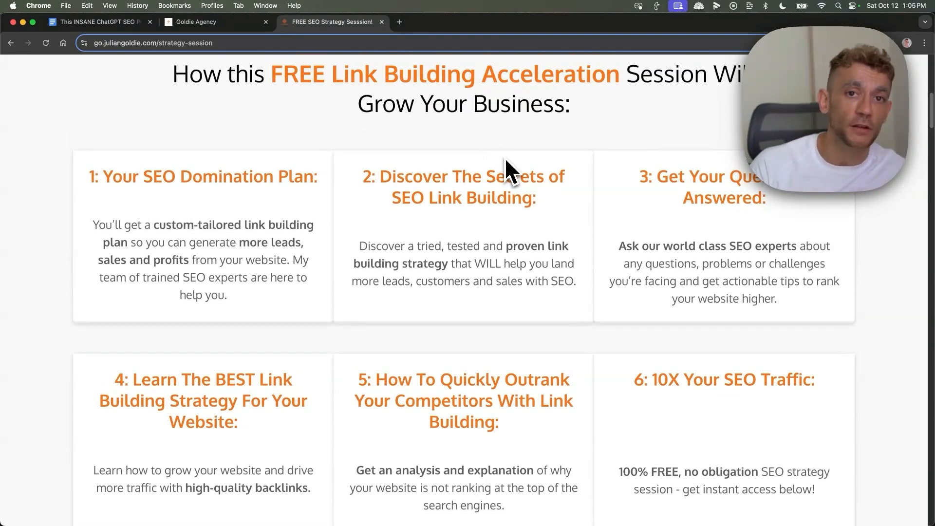
scroll("up", 3)
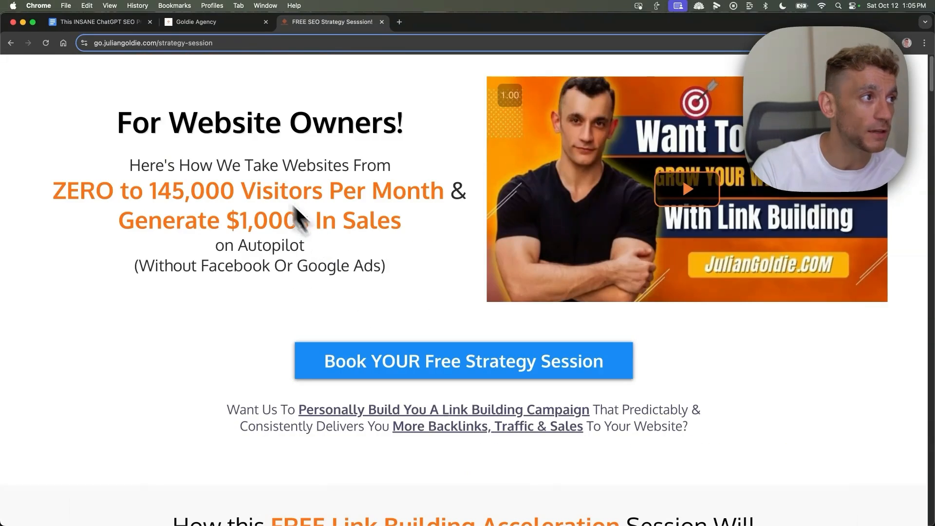